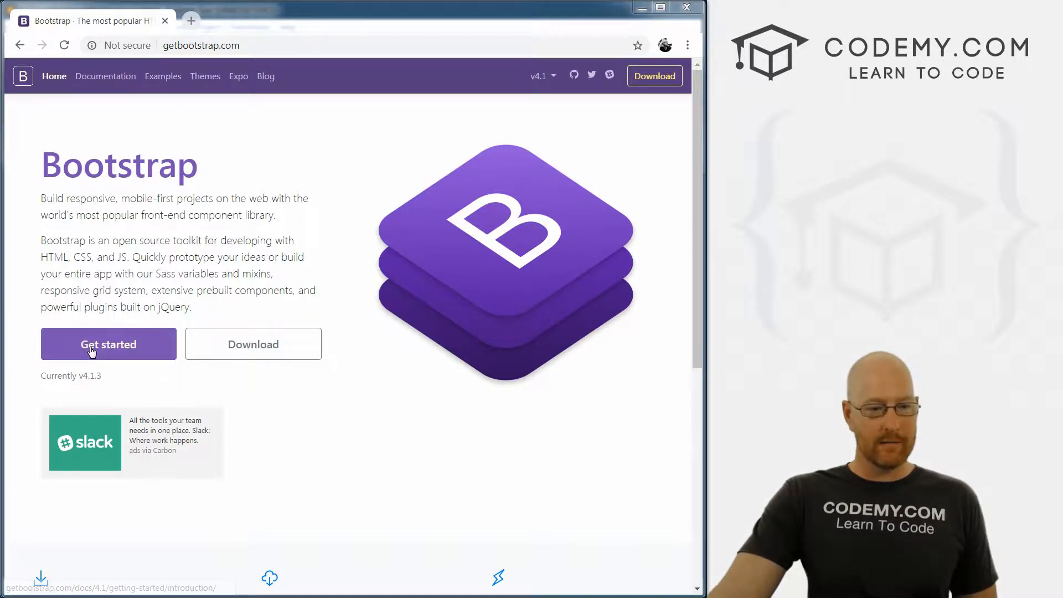
pyautogui.moveTo(105, 77)
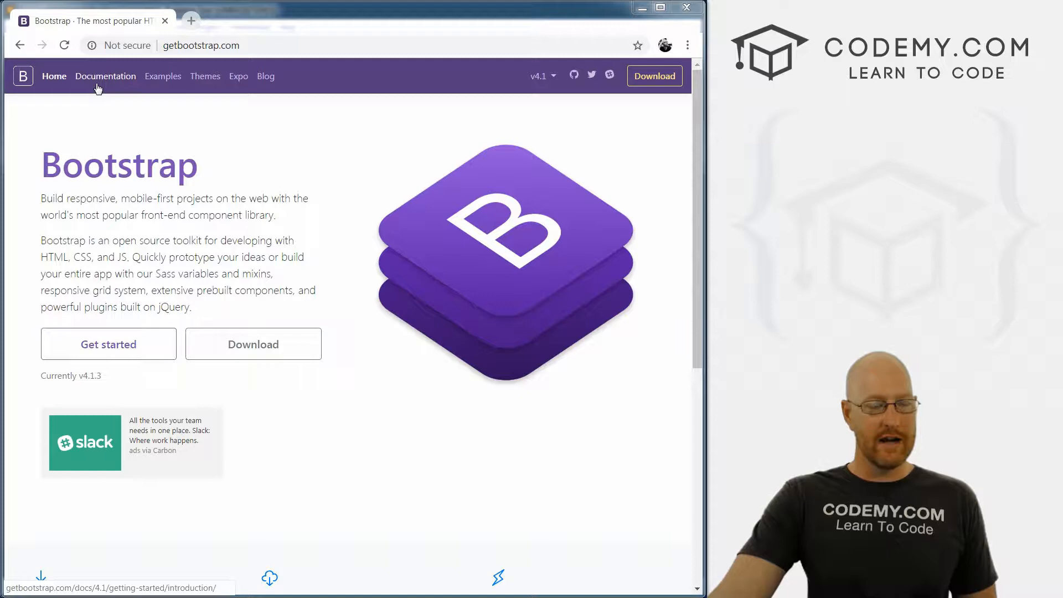
# Navigate from the Documentation link to the Introduction page's Quick start CSS snippet.
pyautogui.click(106, 77)
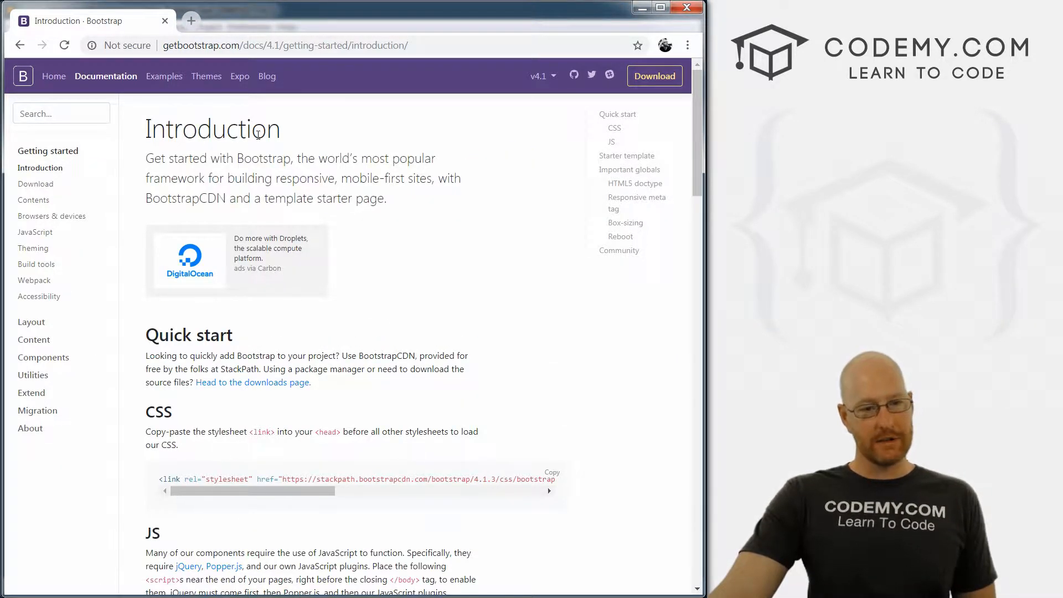
pyautogui.scroll(-3)
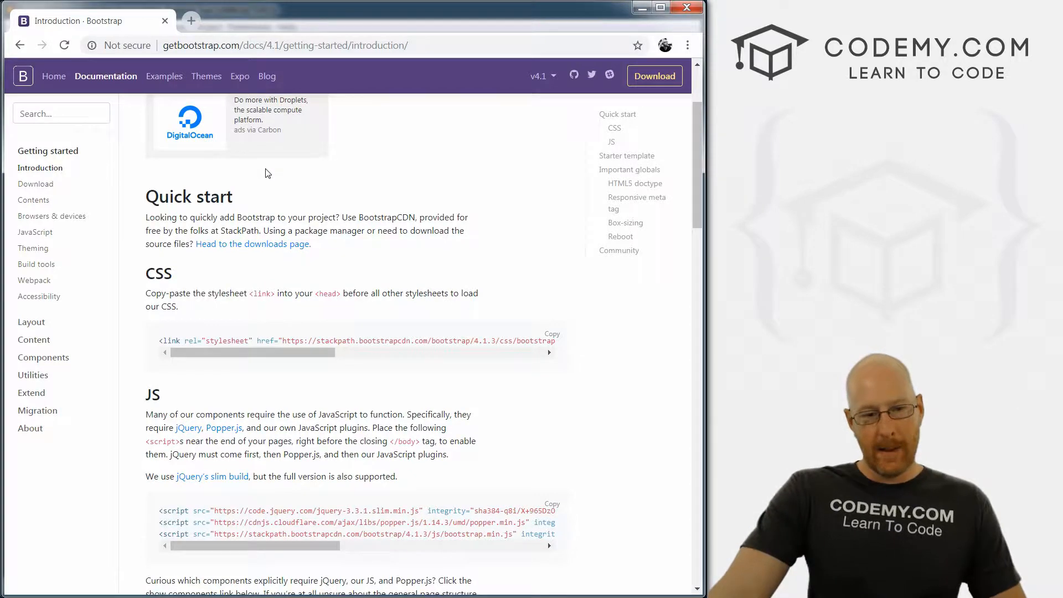
pyautogui.scroll(-3)
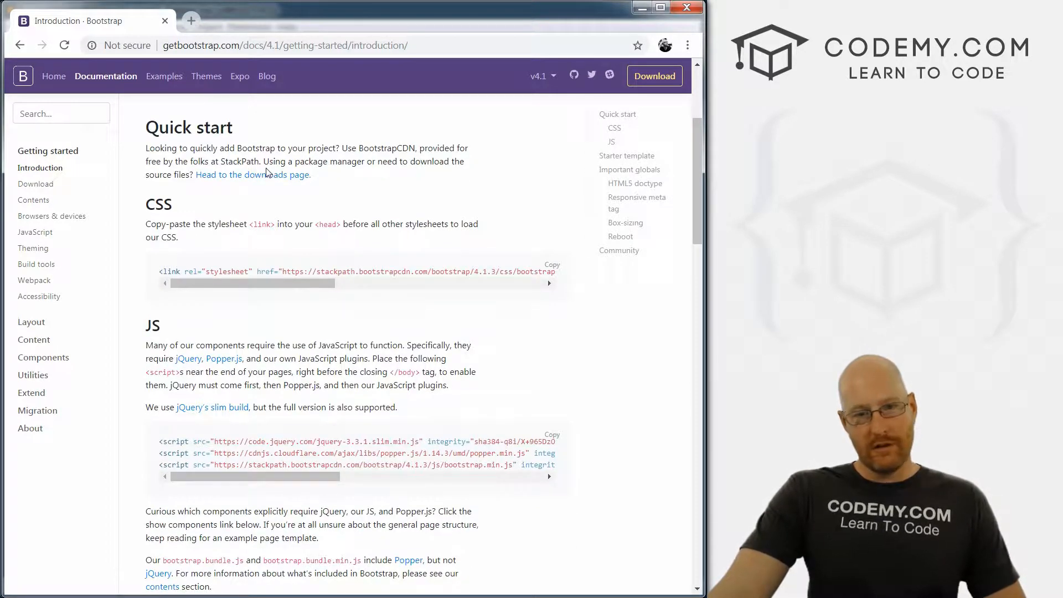
pyautogui.moveTo(252, 174)
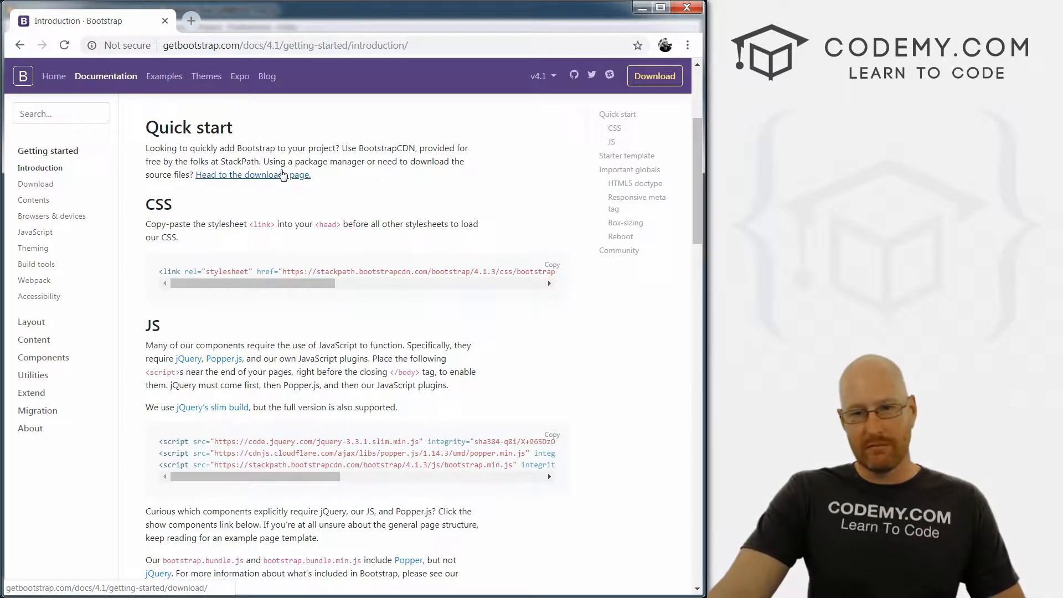
pyautogui.moveTo(257, 219)
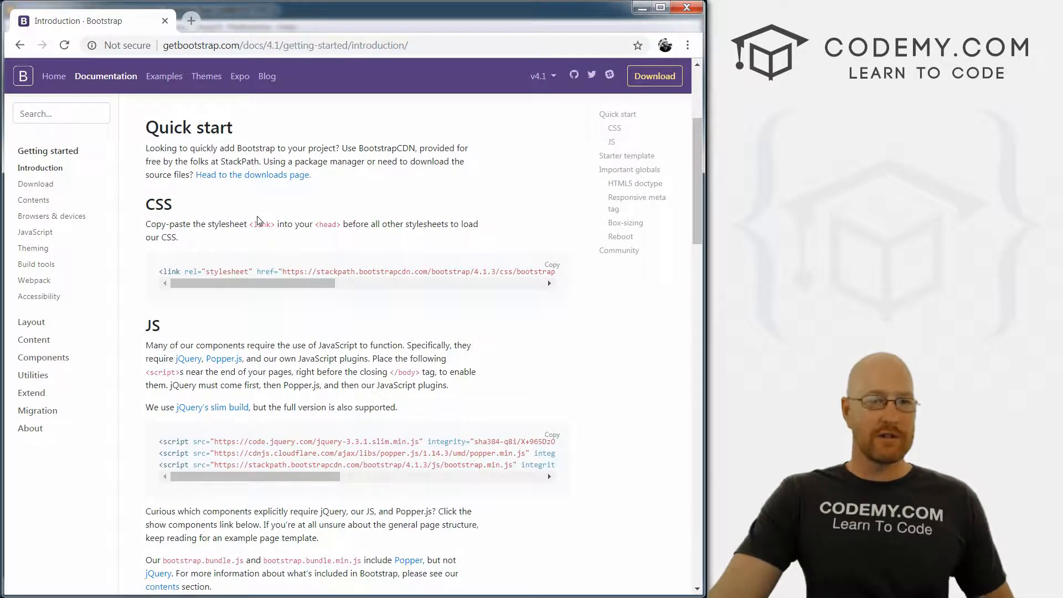
pyautogui.moveTo(158, 203)
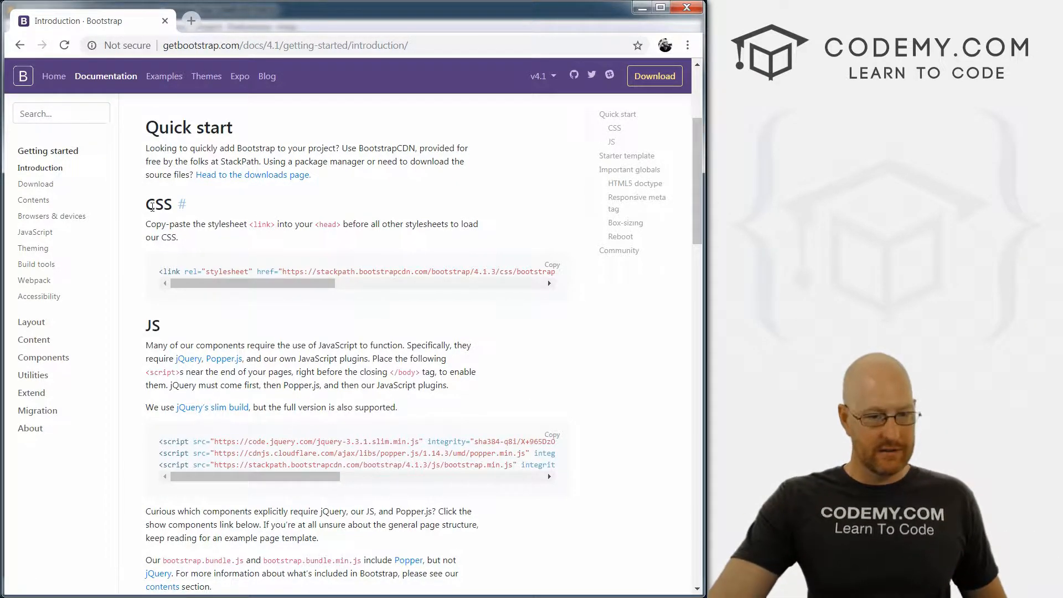
pyautogui.doubleClick(158, 204)
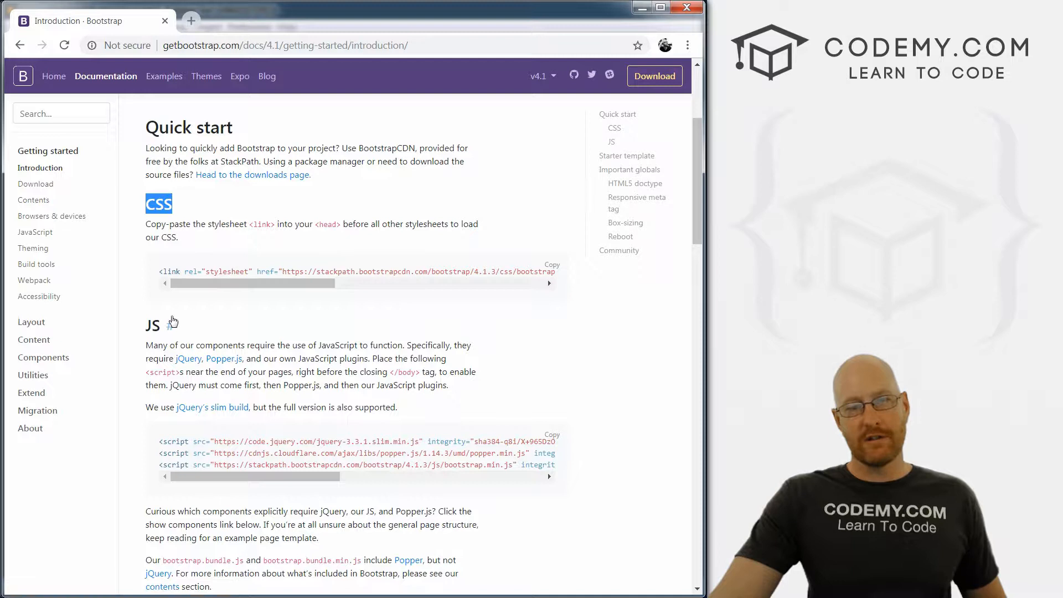
pyautogui.moveTo(153, 325)
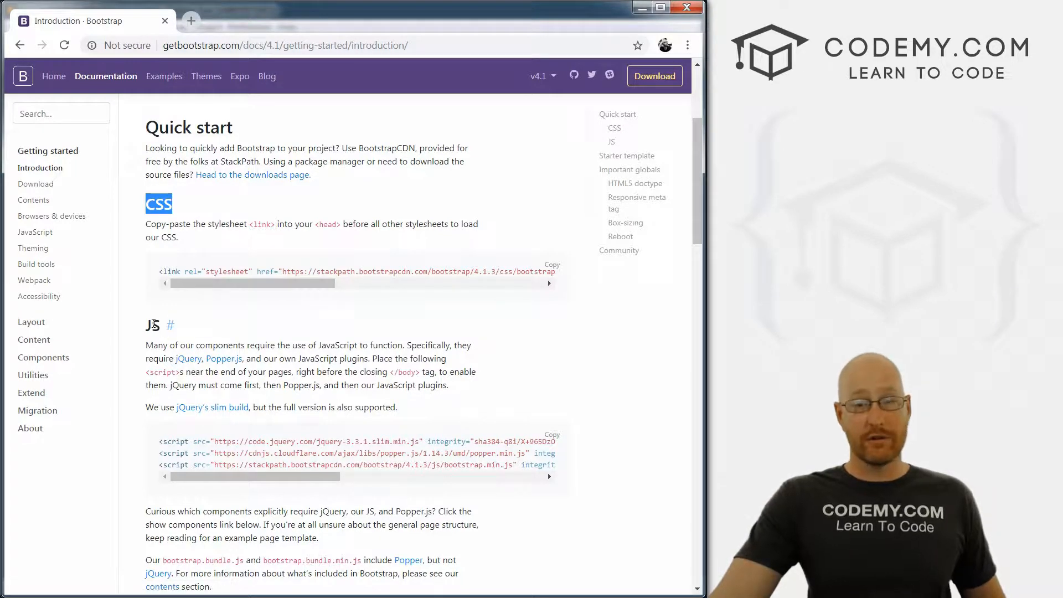
pyautogui.moveTo(192, 223)
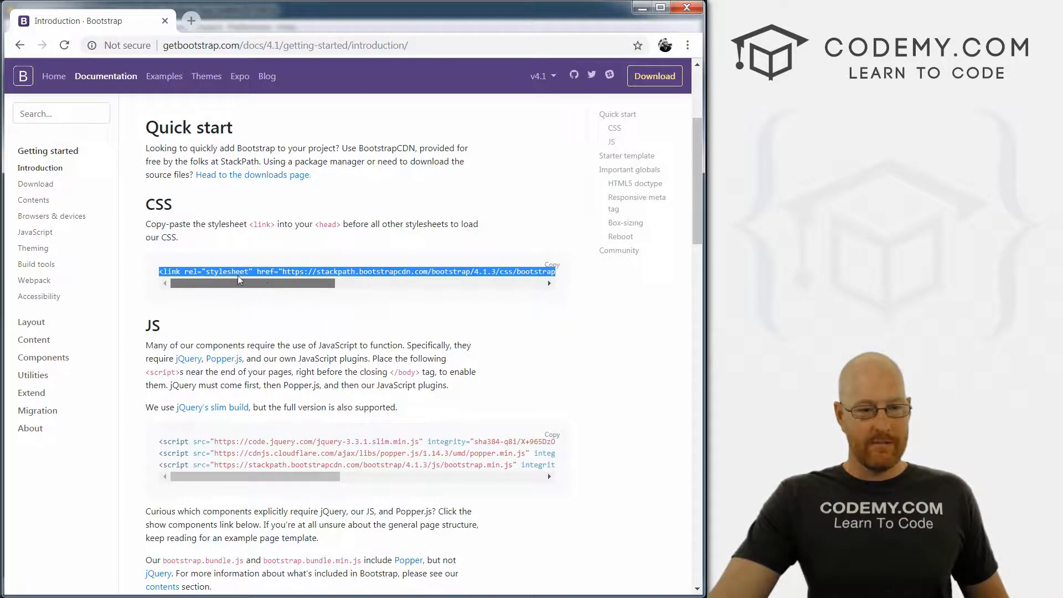
# Copy the bootstrap.min.css stylesheet link tag with its integrity attribute to the clipboard.
pyautogui.click(234, 272)
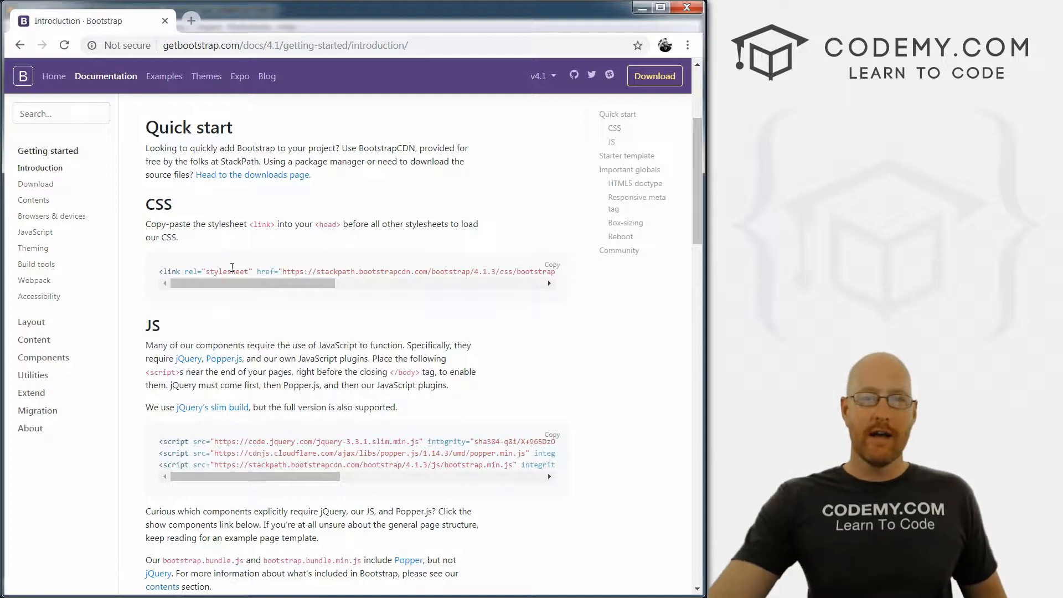
pyautogui.moveTo(282, 240)
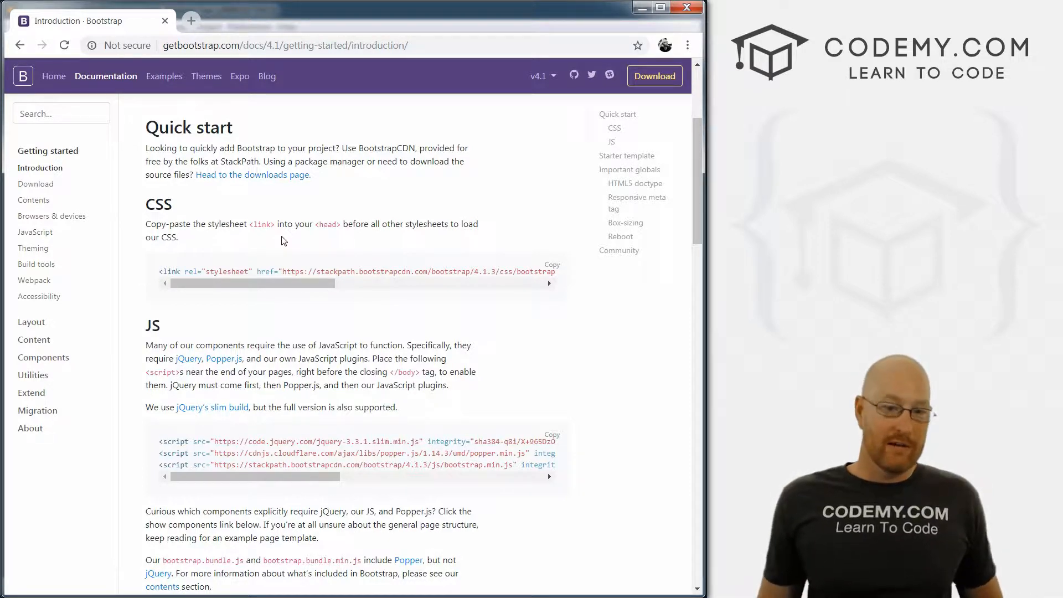
pyautogui.moveTo(278, 275)
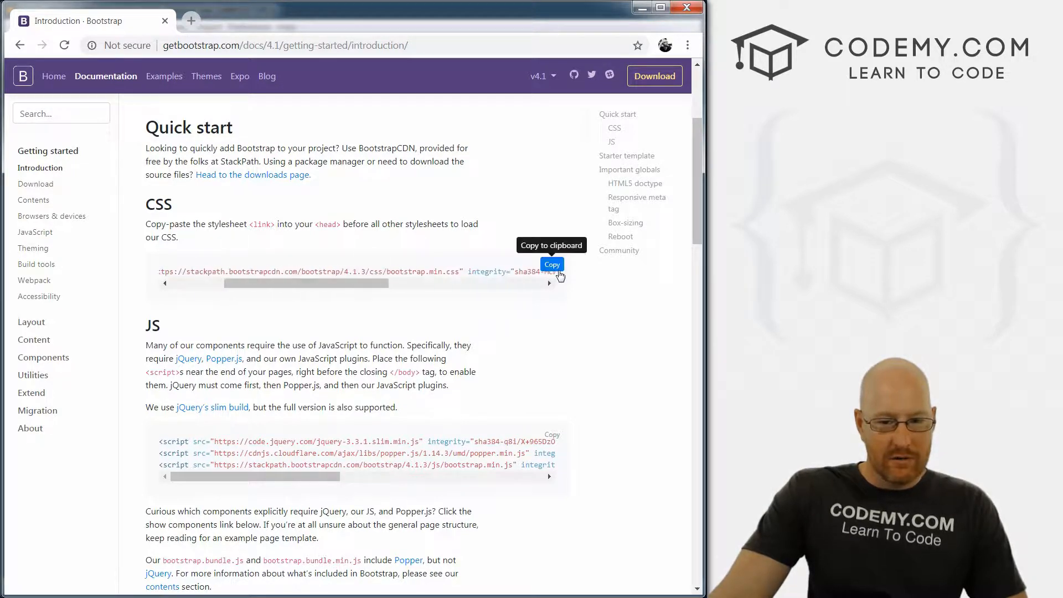
pyautogui.click(551, 264)
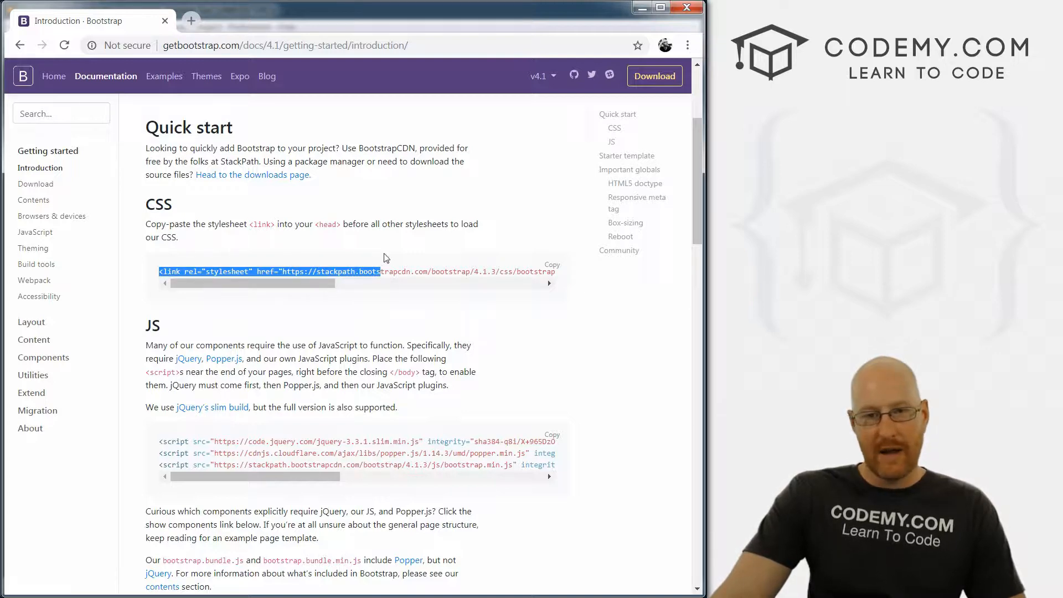
pyautogui.moveTo(381, 203)
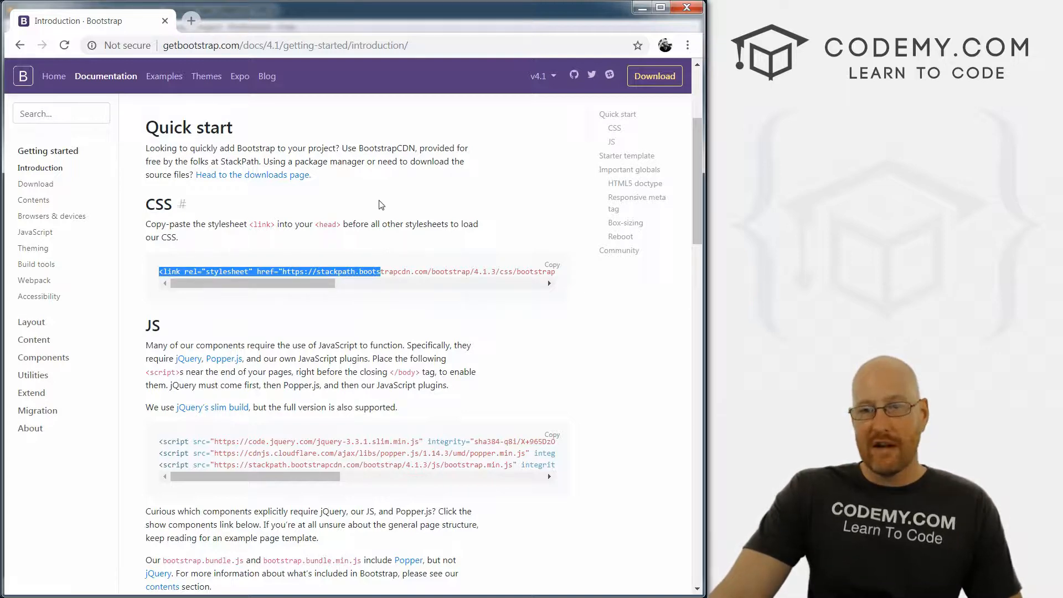
# Expand the 'Show components requiring JavaScript' list under the JS script tags.
pyautogui.scroll(-3)
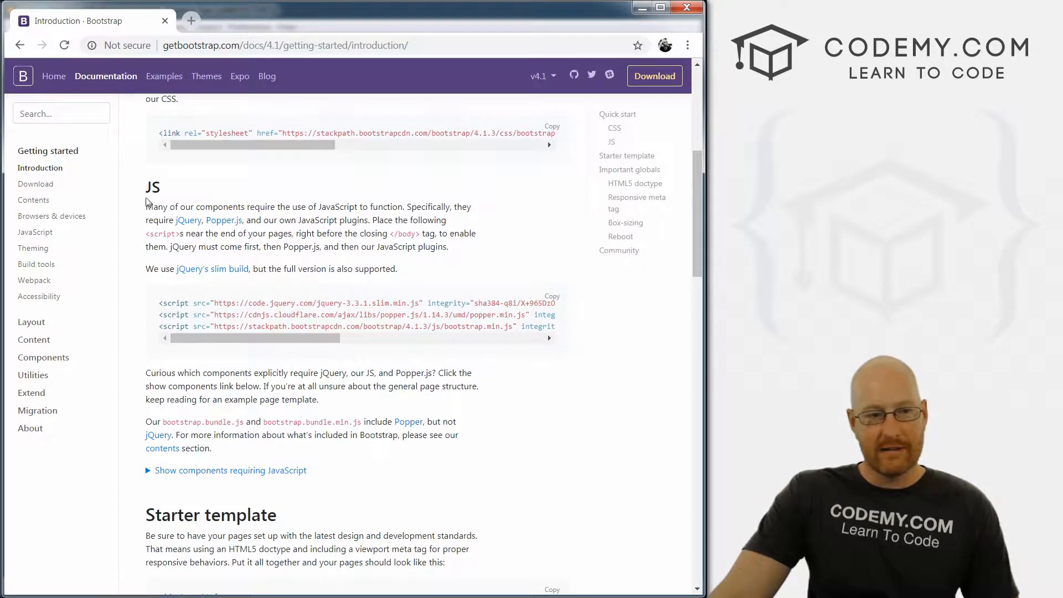
pyautogui.moveTo(152, 186)
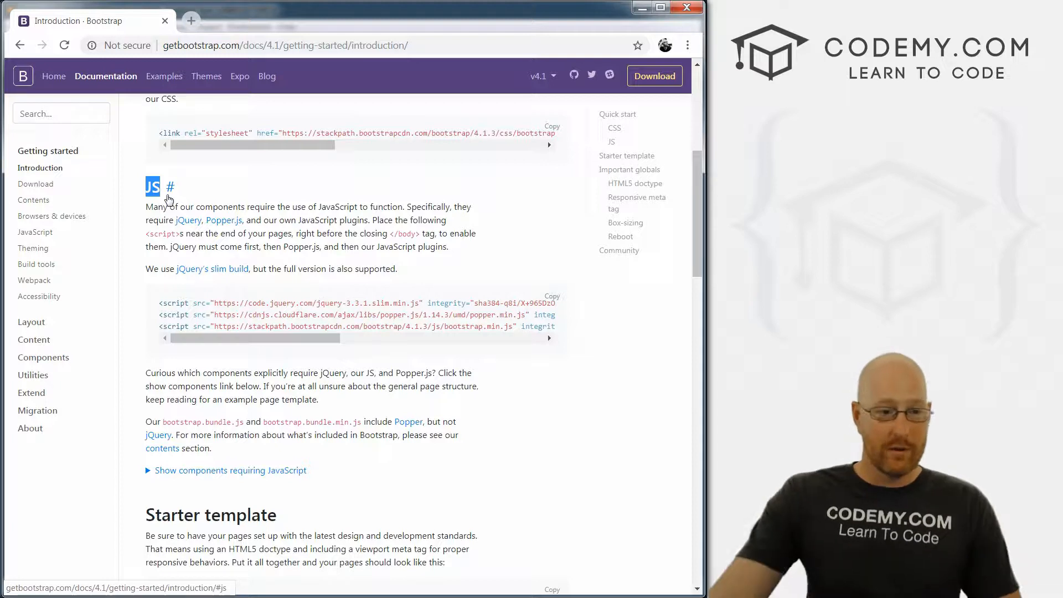
pyautogui.moveTo(259, 242)
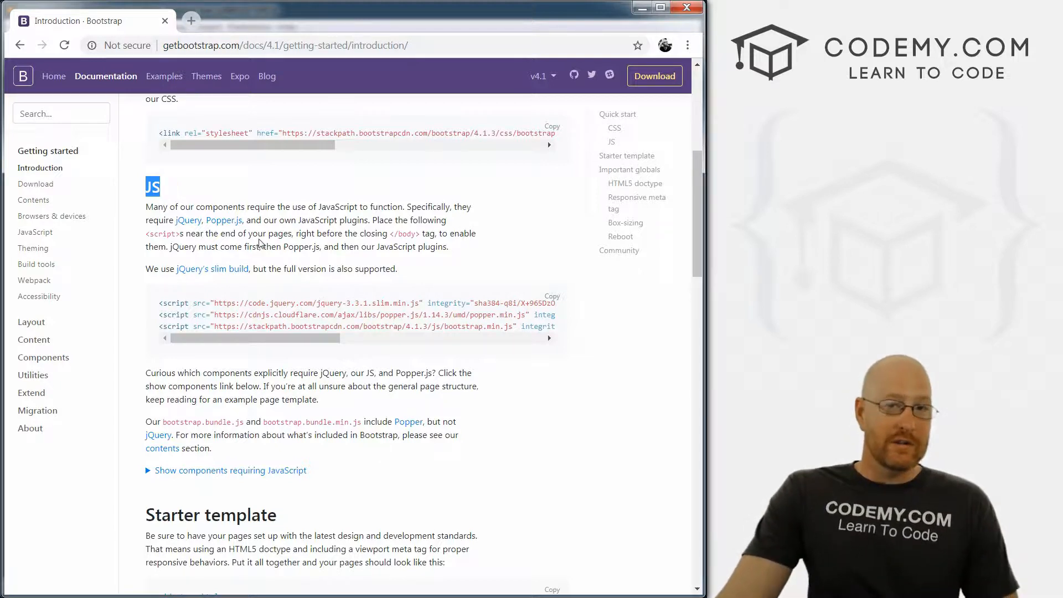
pyautogui.scroll(-3)
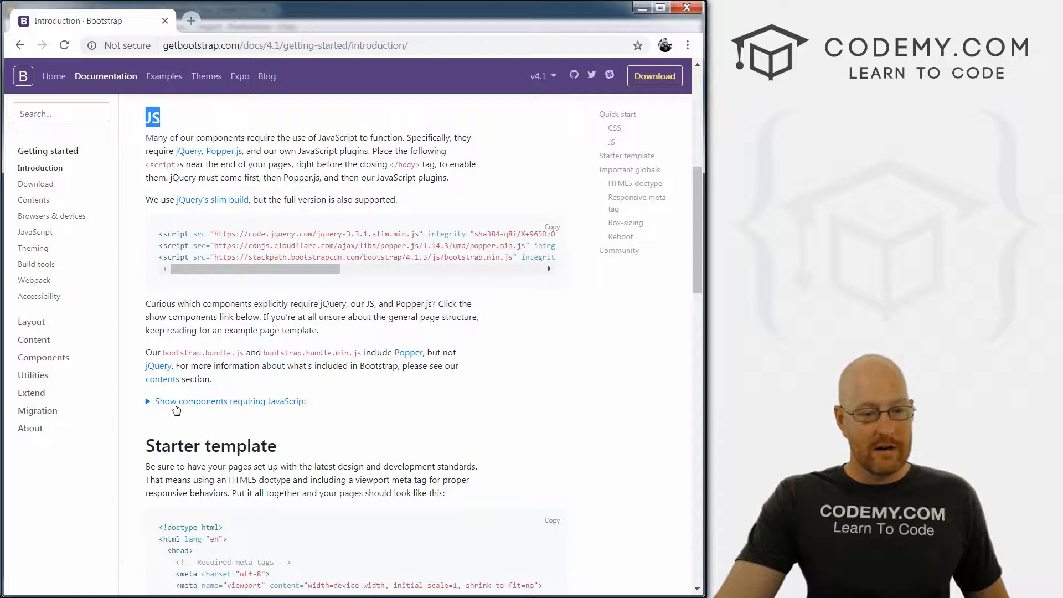
pyautogui.click(230, 401)
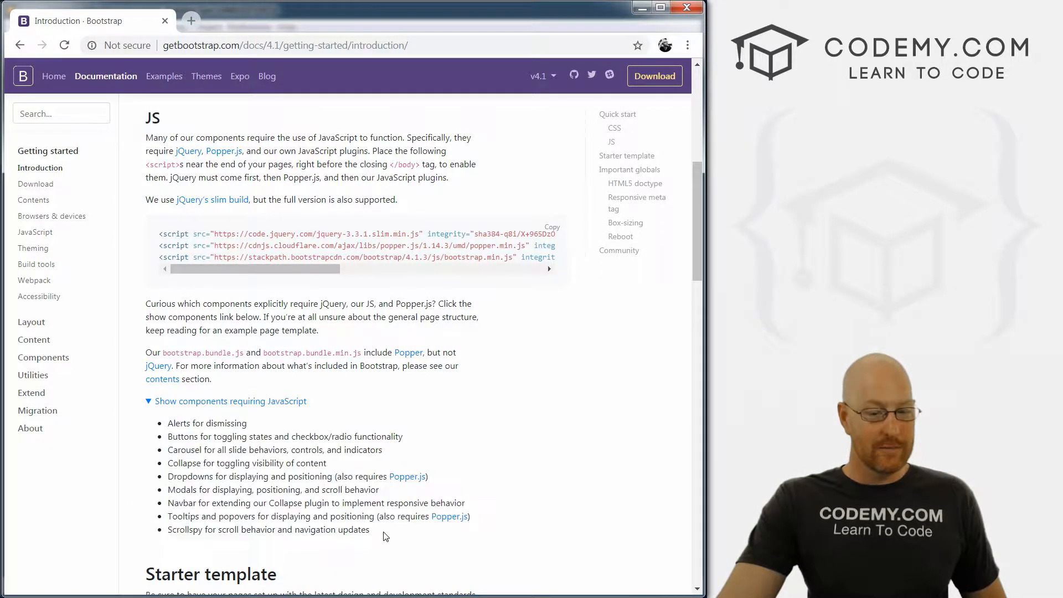
pyautogui.doubleClick(178, 423)
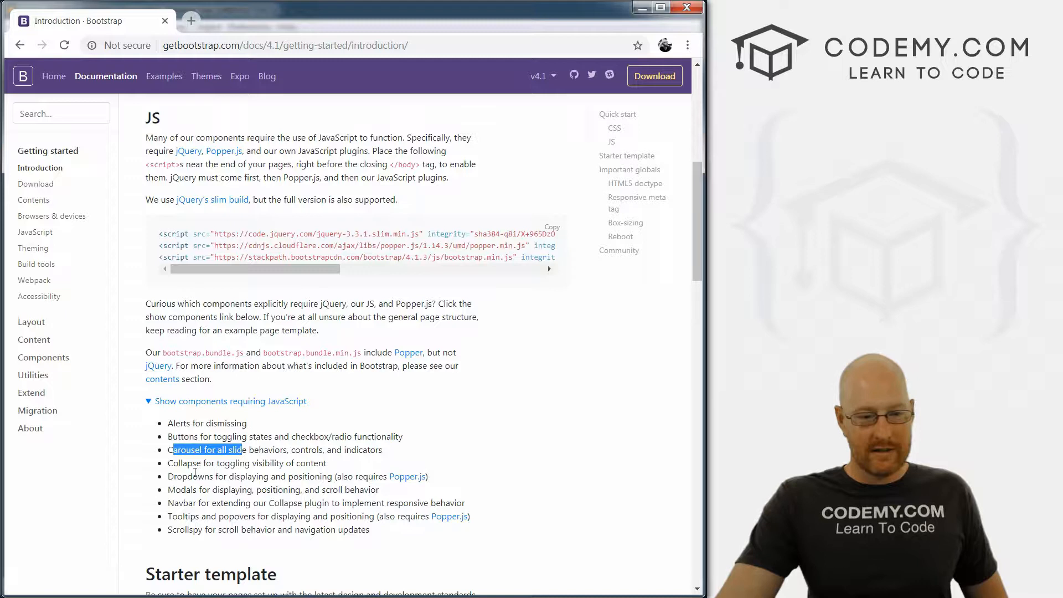
# Review the expanded component list from alerts through the Scrollspy entry.
pyautogui.doubleClick(210, 476)
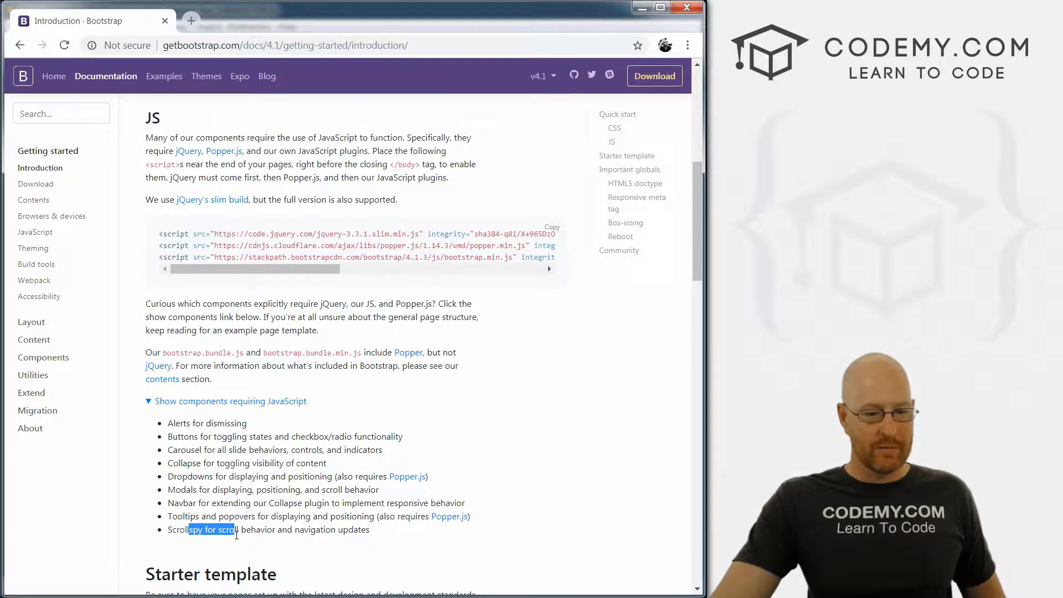
pyautogui.scroll(3)
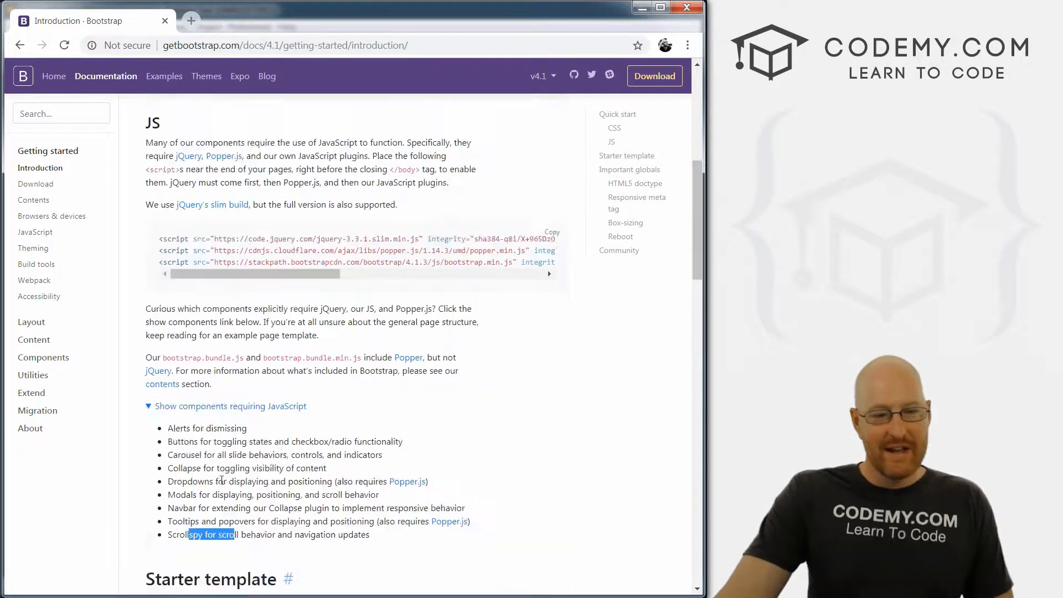
pyautogui.scroll(-3)
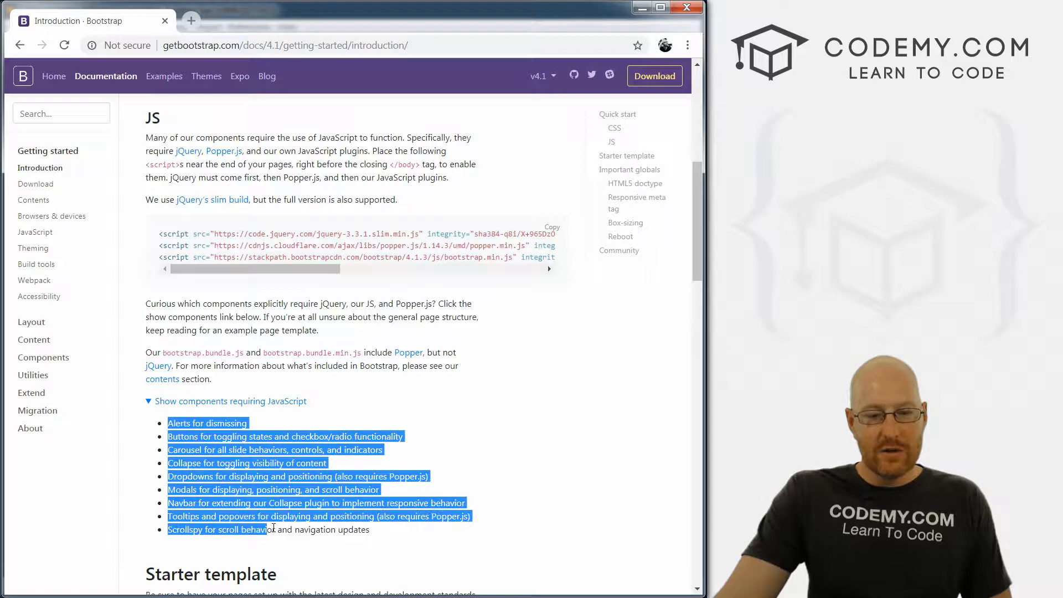
pyautogui.click(371, 530)
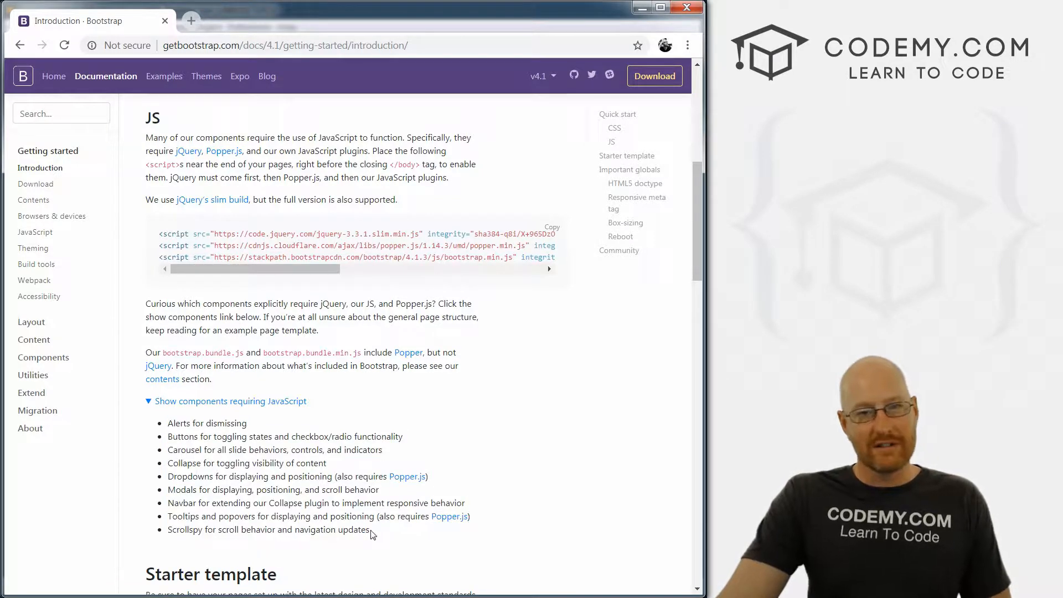
pyautogui.moveTo(324, 415)
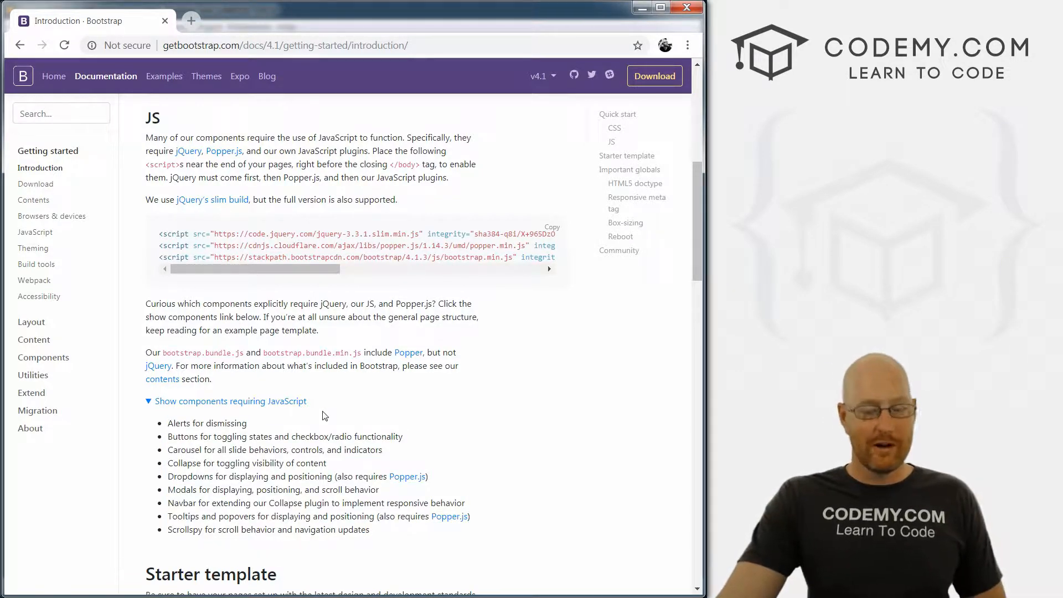
pyautogui.scroll(3)
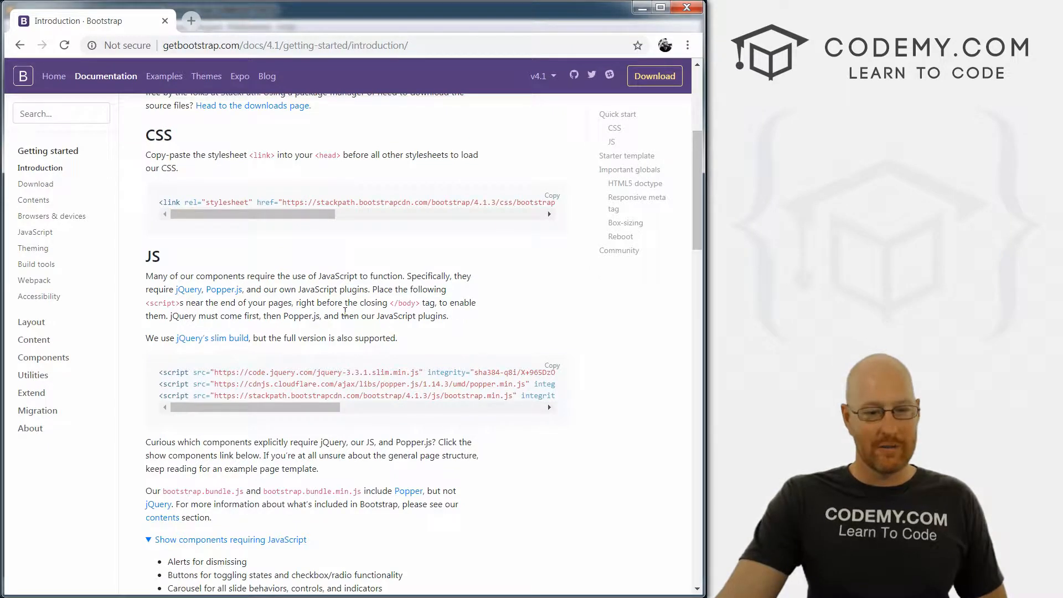
pyautogui.moveTo(368, 374)
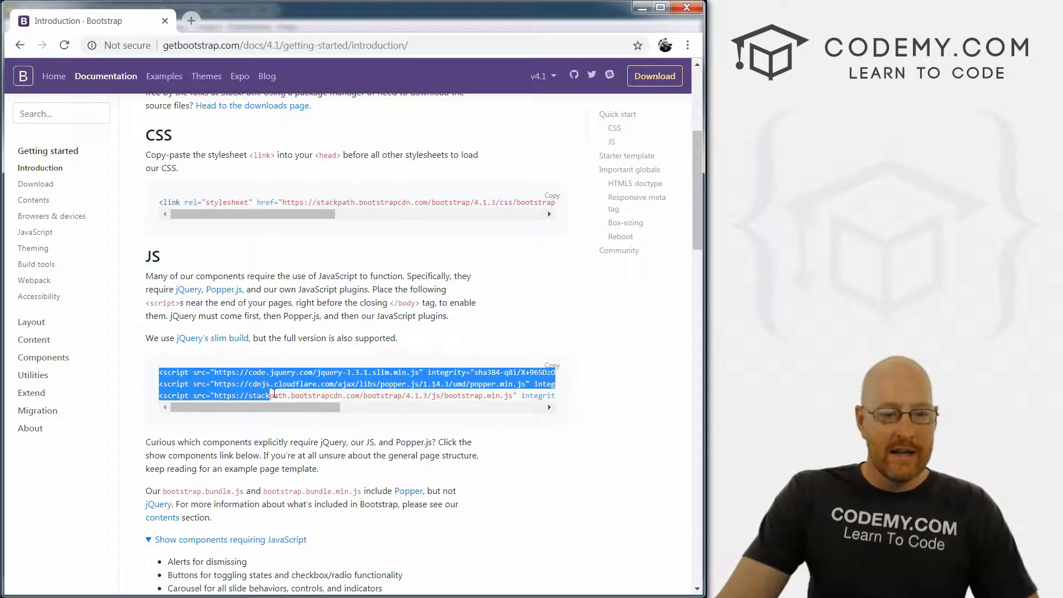
pyautogui.moveTo(274, 393)
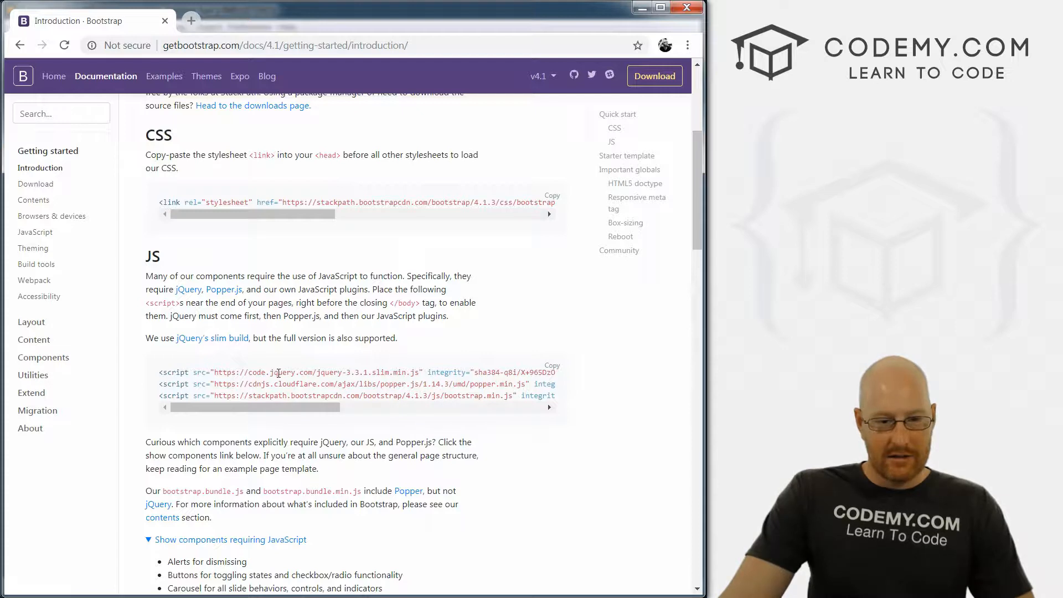
pyautogui.doubleClick(282, 372)
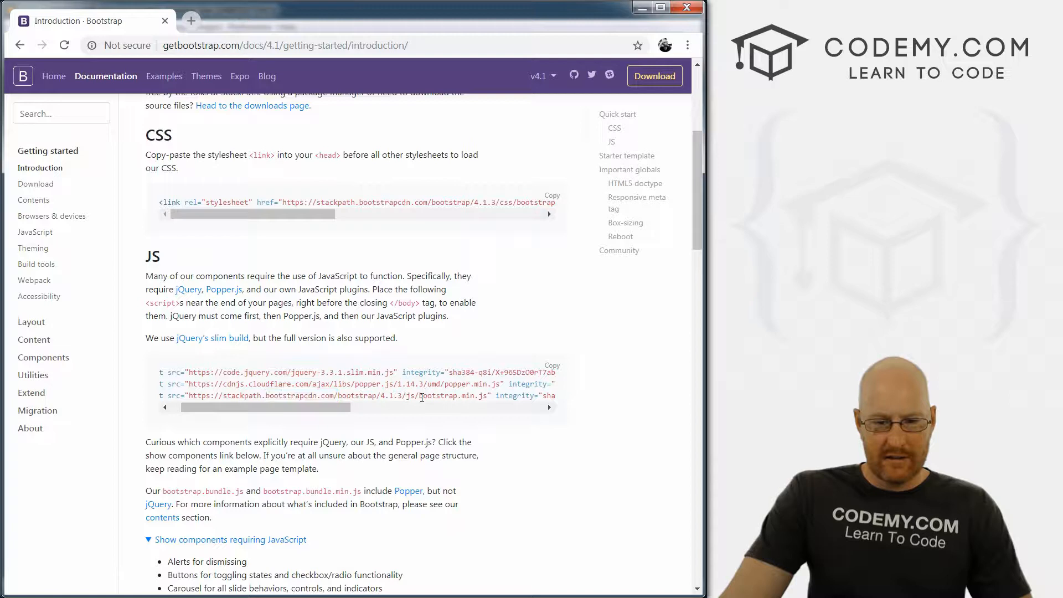
pyautogui.doubleClick(447, 395)
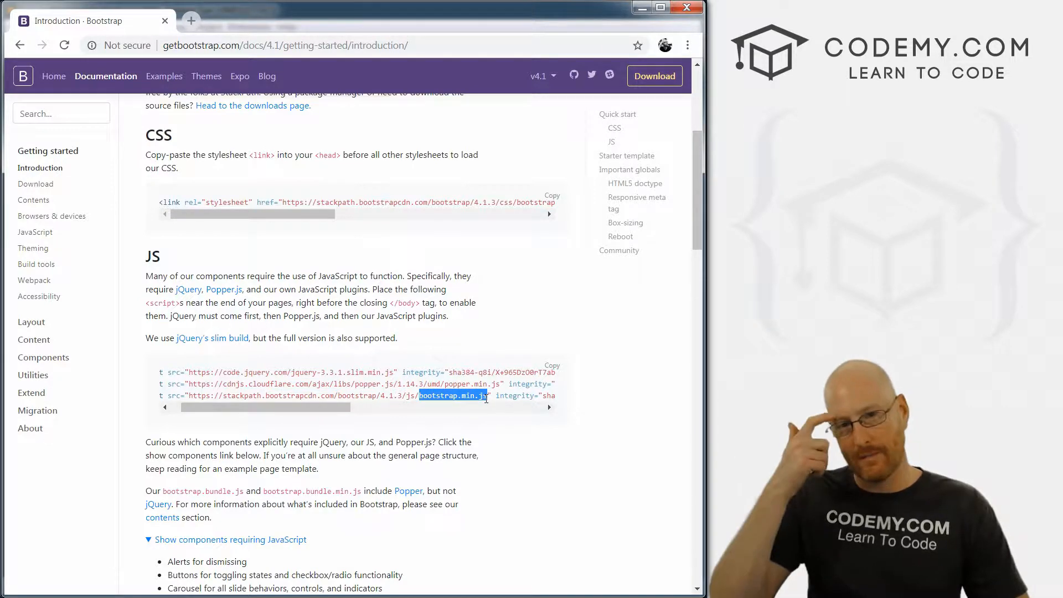
pyautogui.moveTo(472, 415)
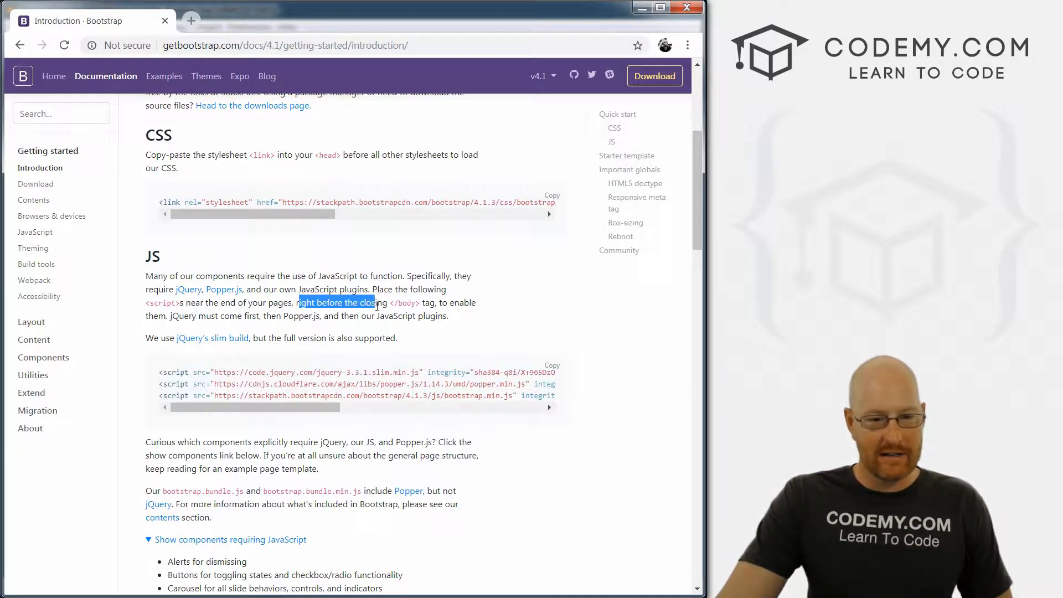
pyautogui.scroll(-3)
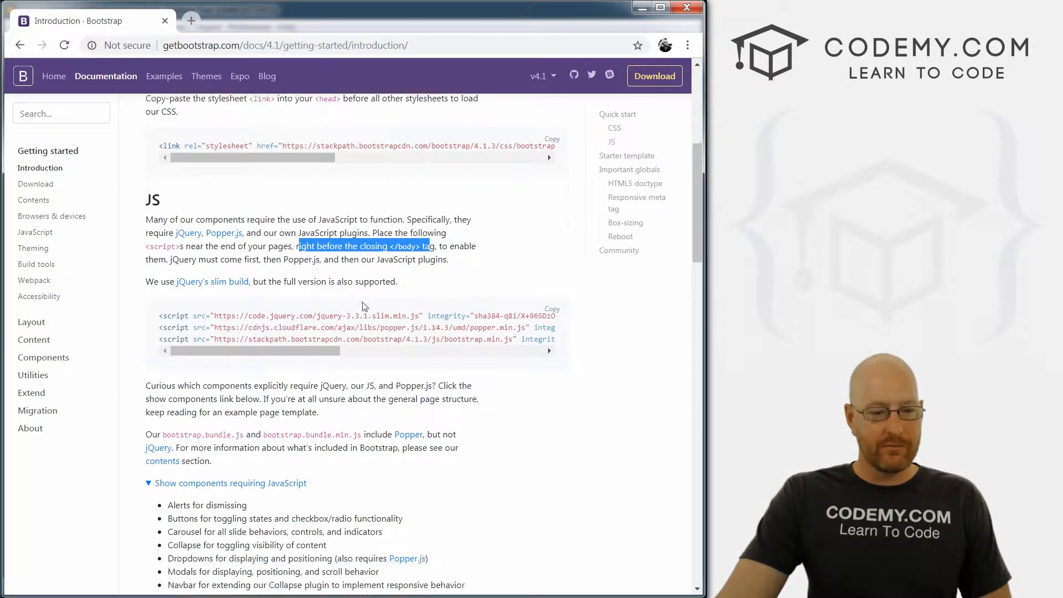
pyautogui.scroll(3)
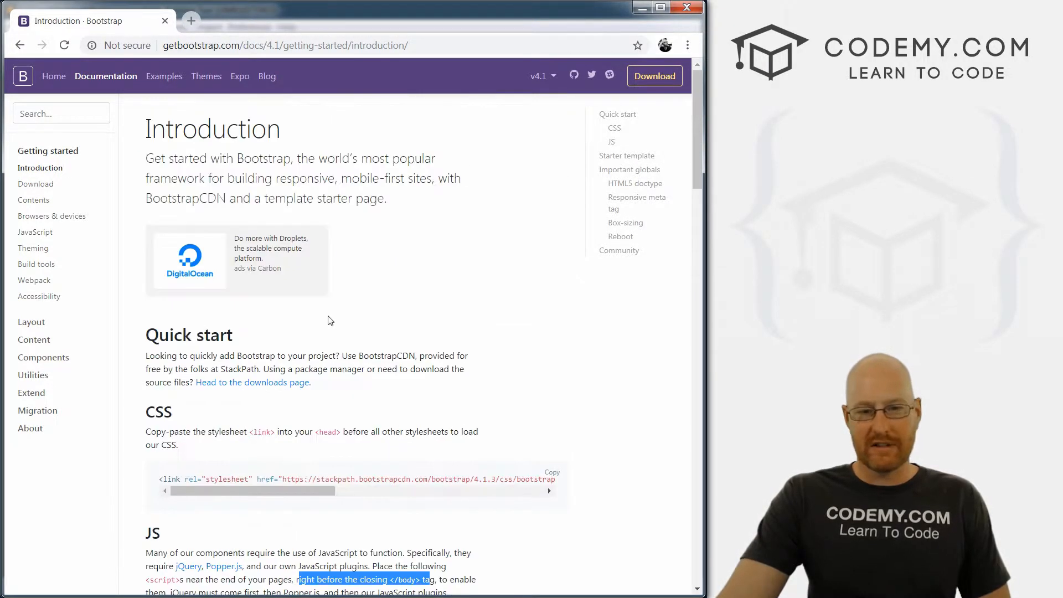
pyautogui.moveTo(269, 314)
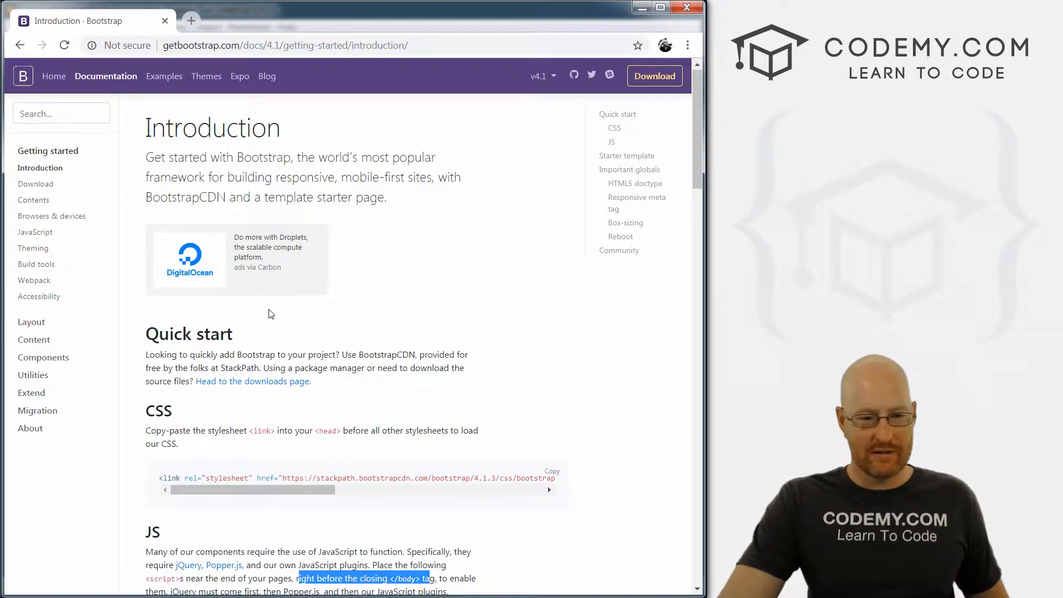
pyautogui.scroll(-3)
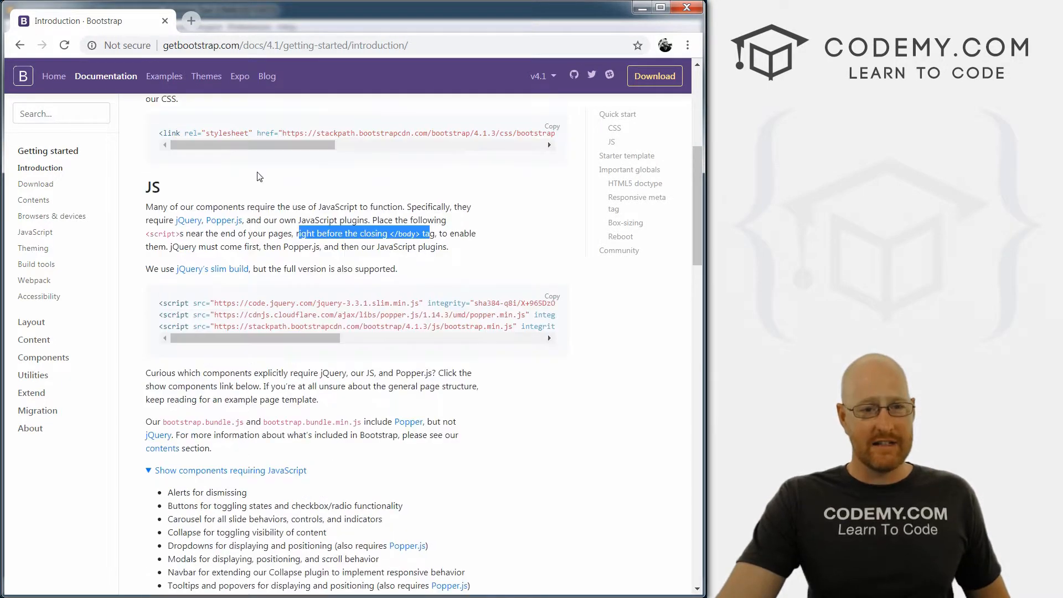
pyautogui.scroll(-3)
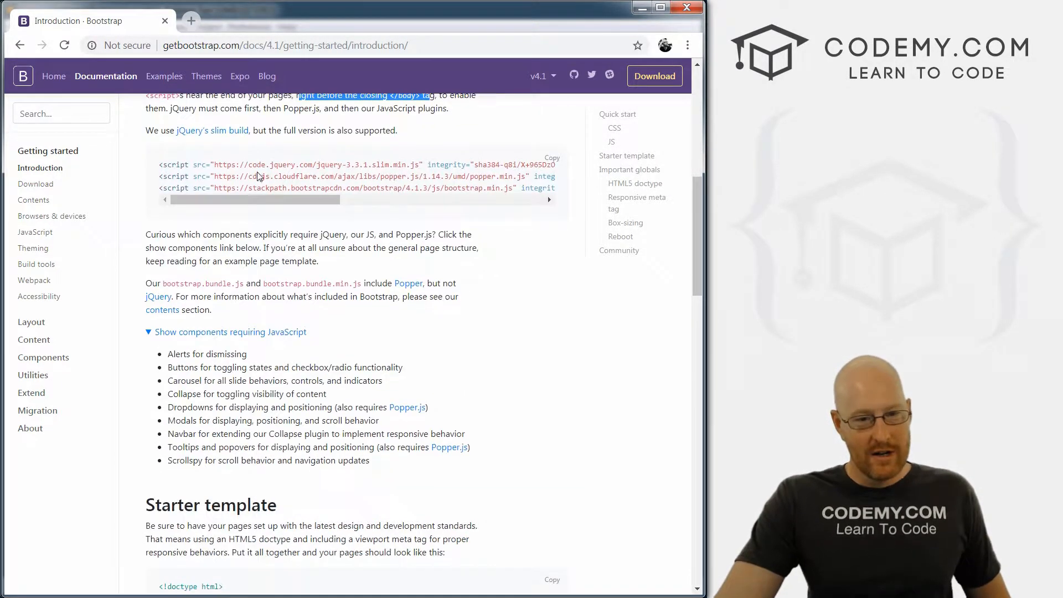
pyautogui.scroll(3)
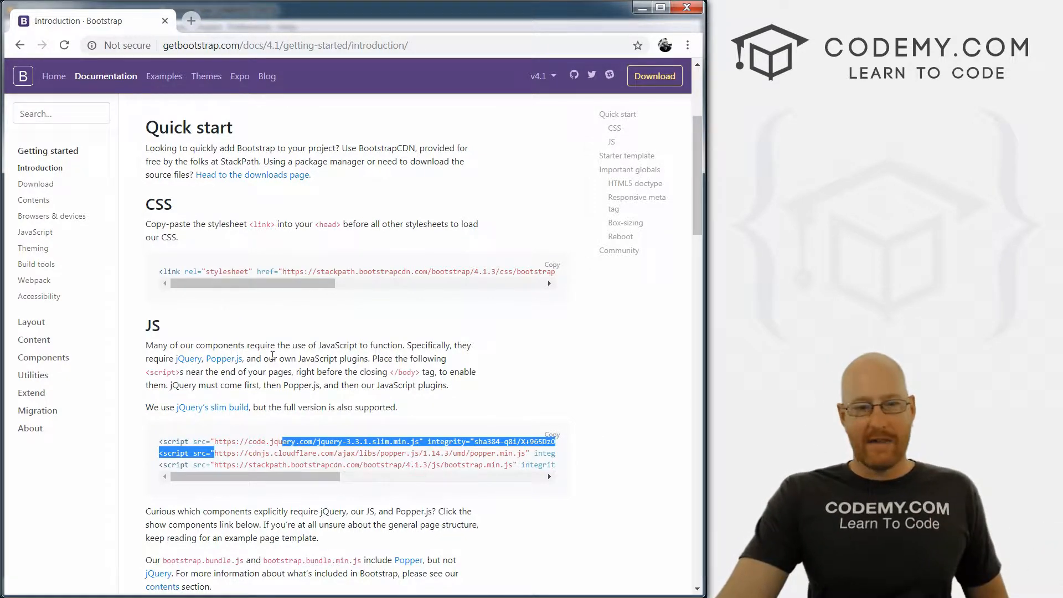
# Scroll to the Starter template and point out the closing body tag placement.
pyautogui.scroll(-3)
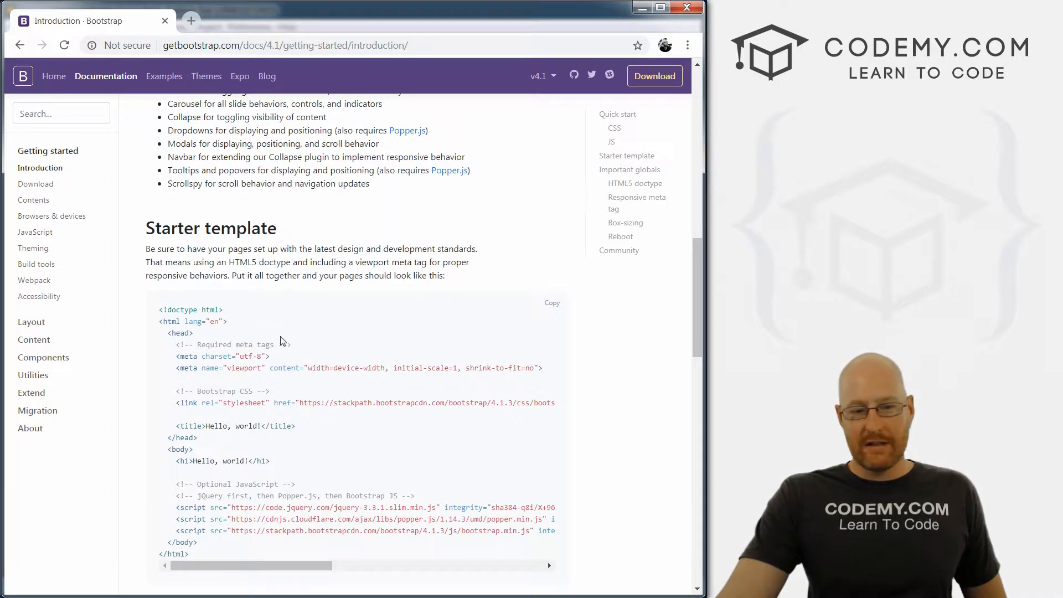
pyautogui.scroll(-3)
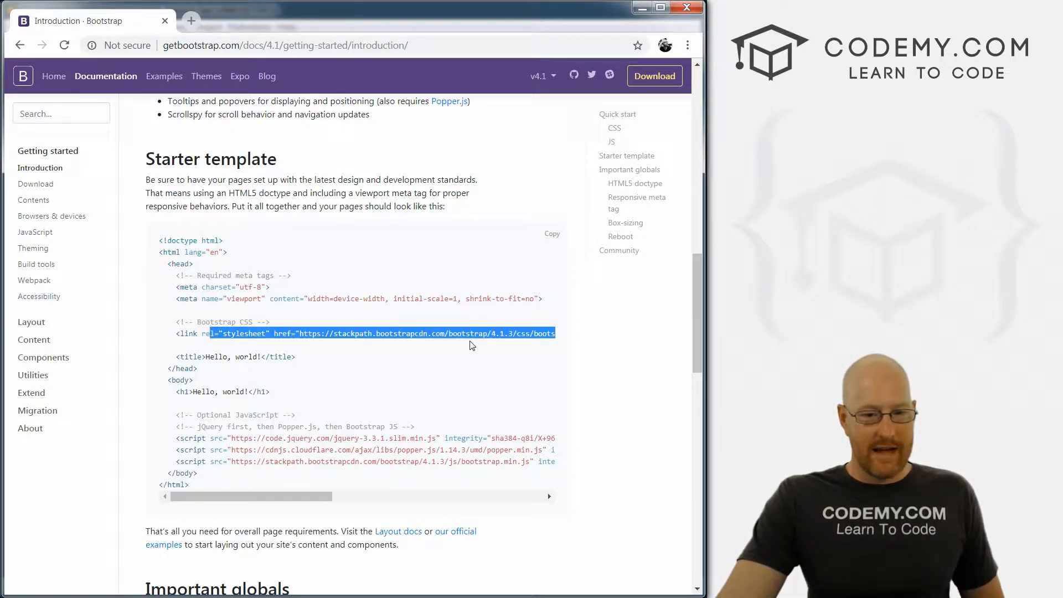
pyautogui.scroll(-3)
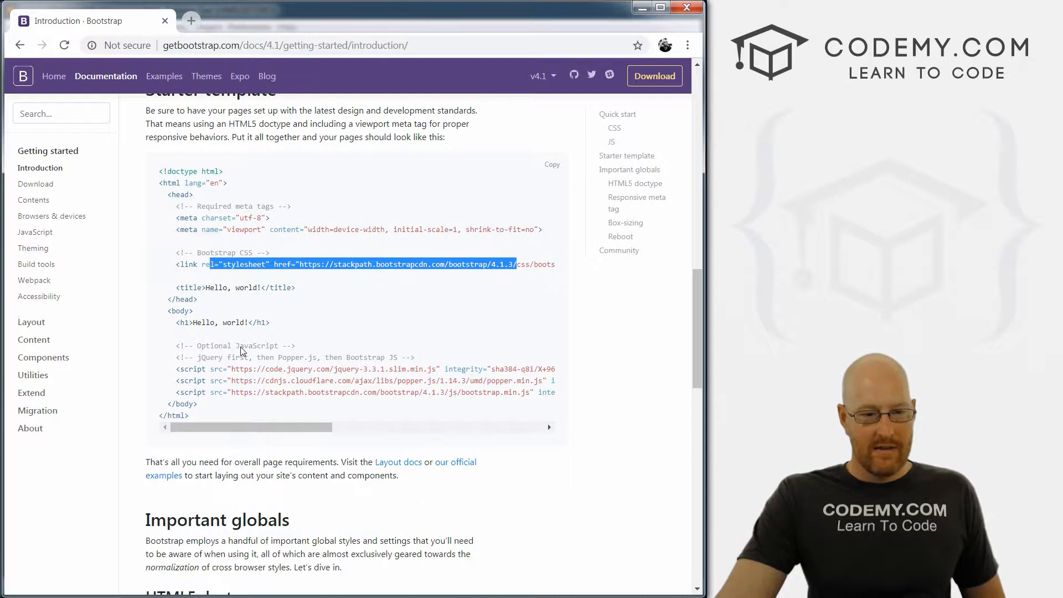
pyautogui.doubleClick(183, 403)
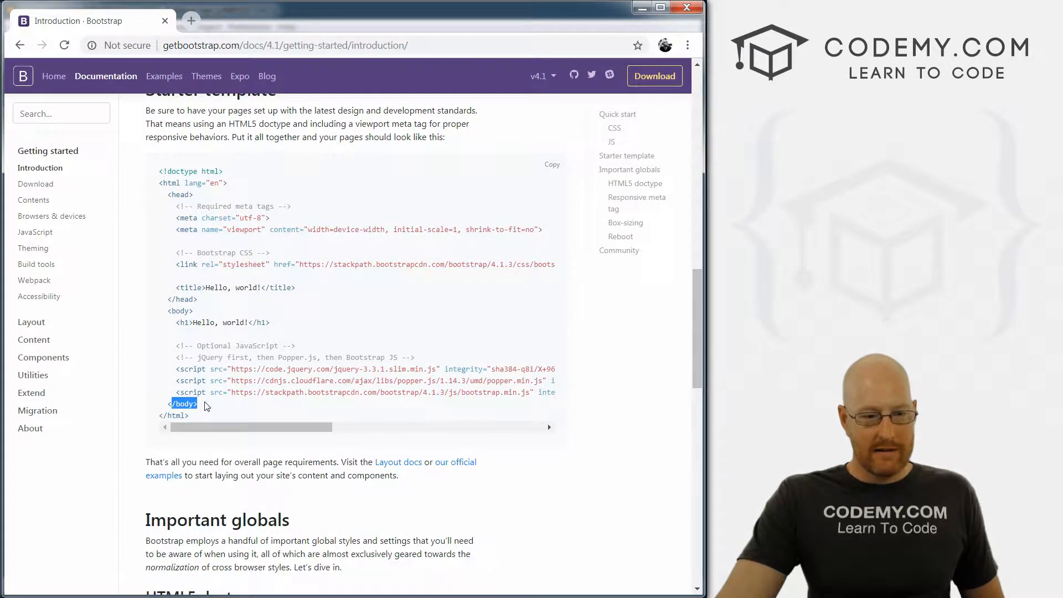
pyautogui.doubleClick(190, 367)
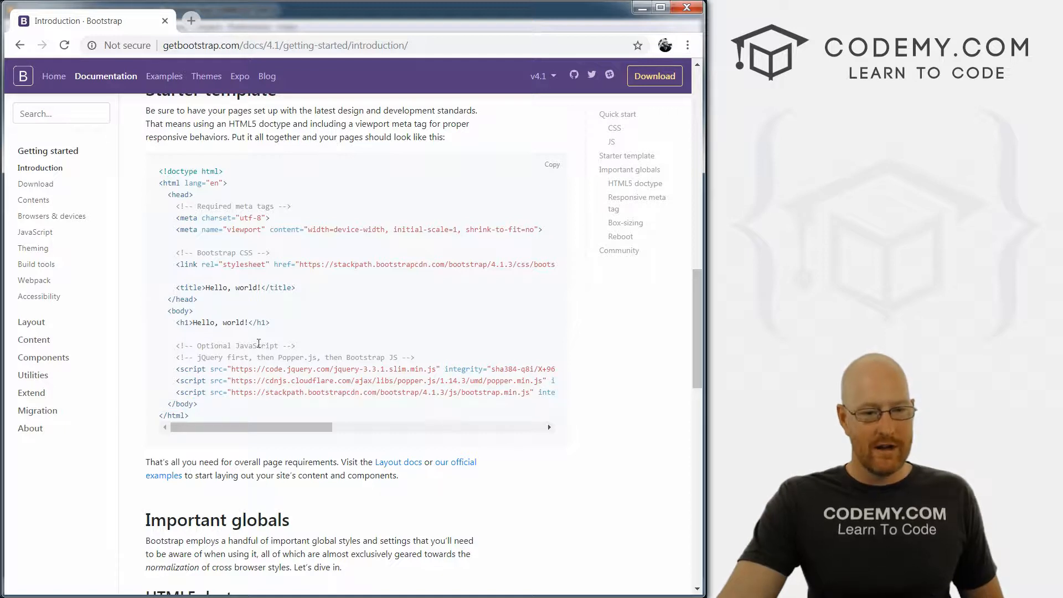
# Highlight the viewport meta tag line in the Starter template code.
pyautogui.scroll(3)
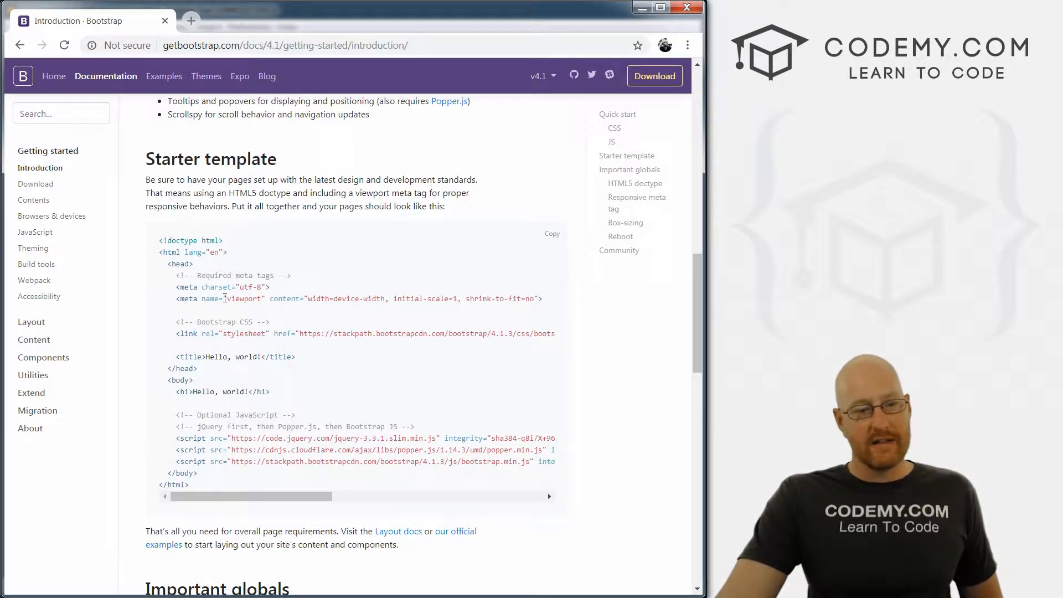
pyautogui.doubleClick(243, 298)
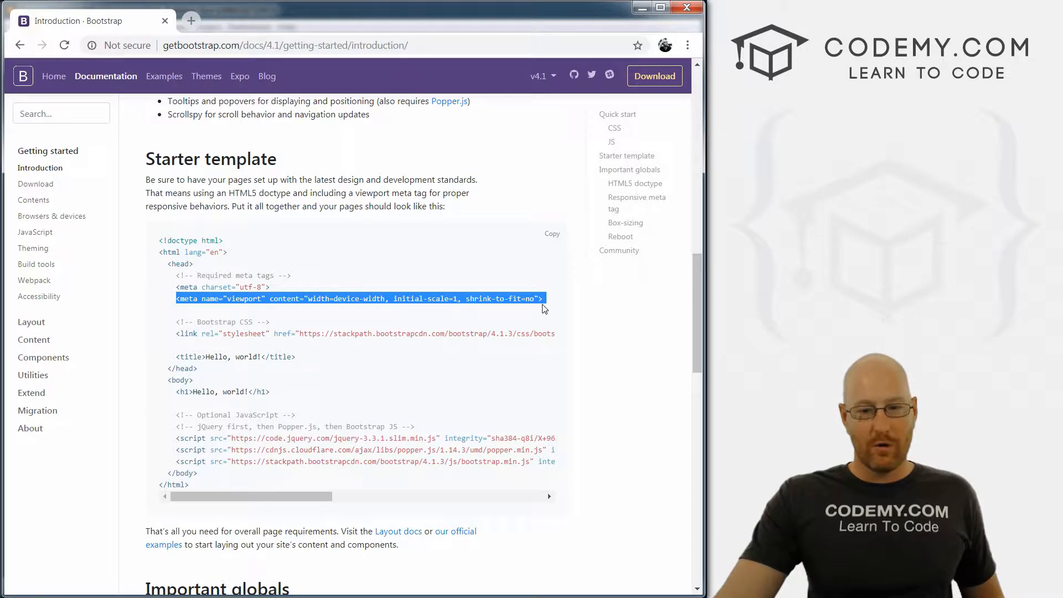
pyautogui.click(546, 303)
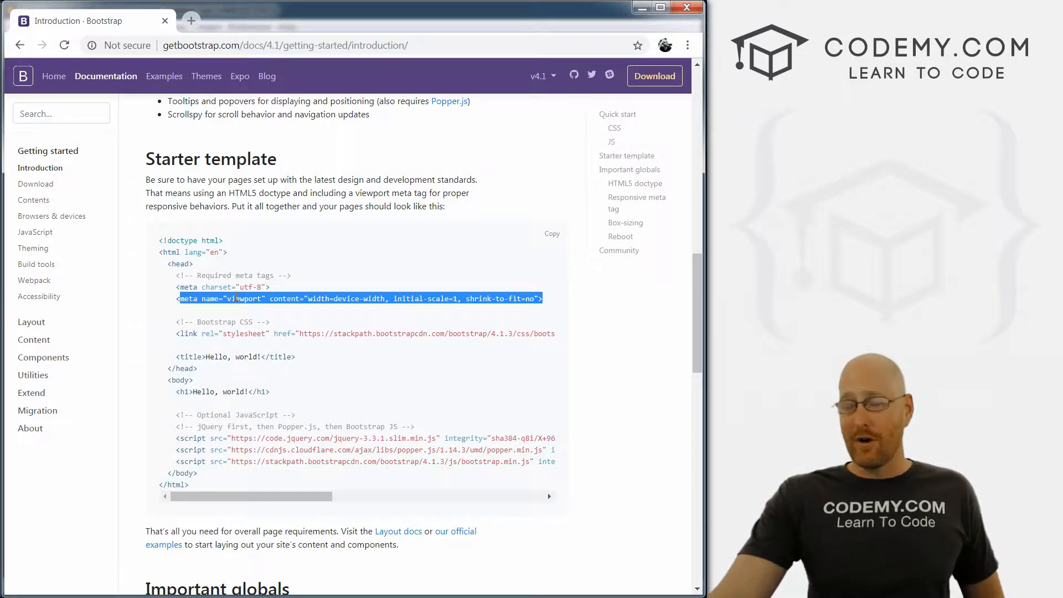
pyautogui.click(179, 297)
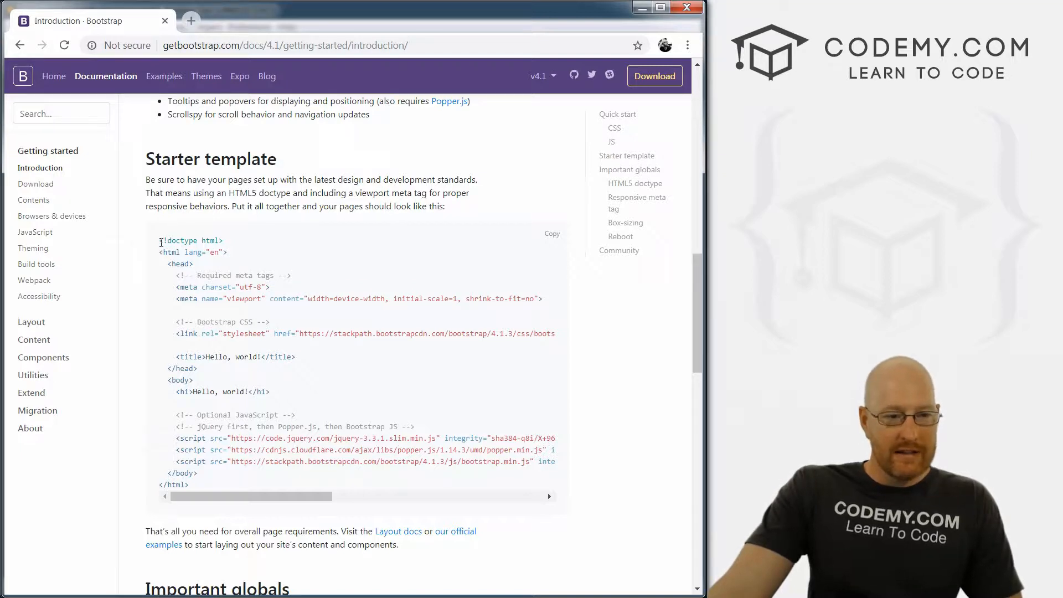
# Highlight the doctype and opening html lines, skim Important globals, and return to the Starter template.
pyautogui.doubleClick(189, 240)
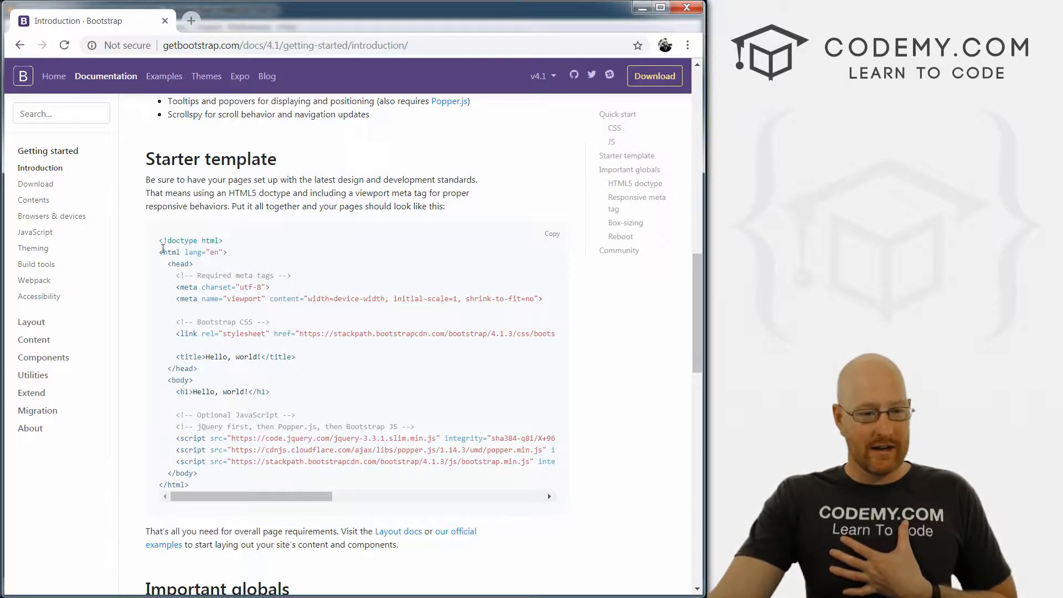
pyautogui.doubleClick(189, 240)
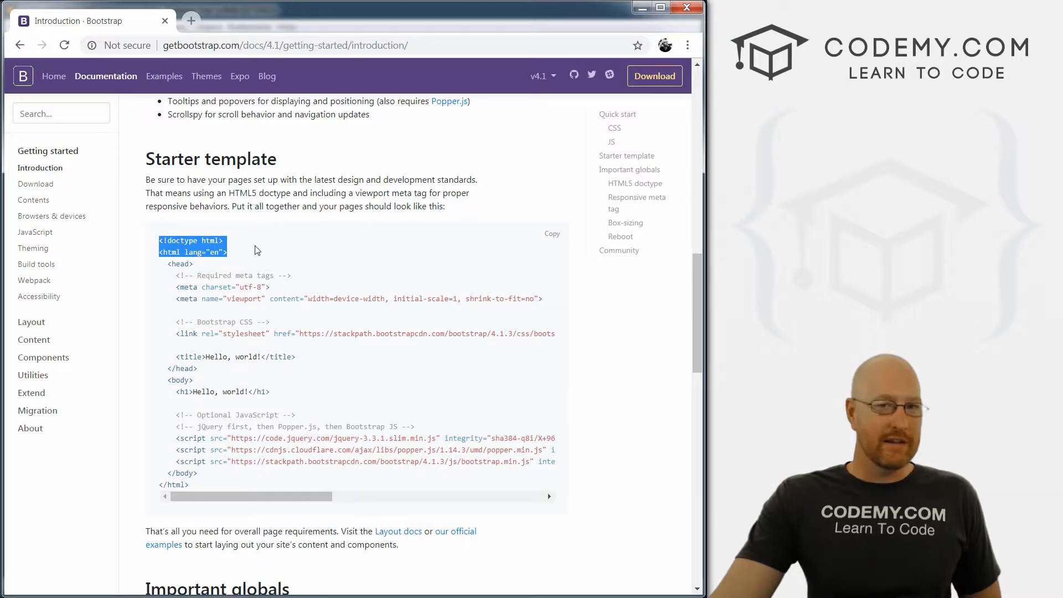
pyautogui.scroll(-3)
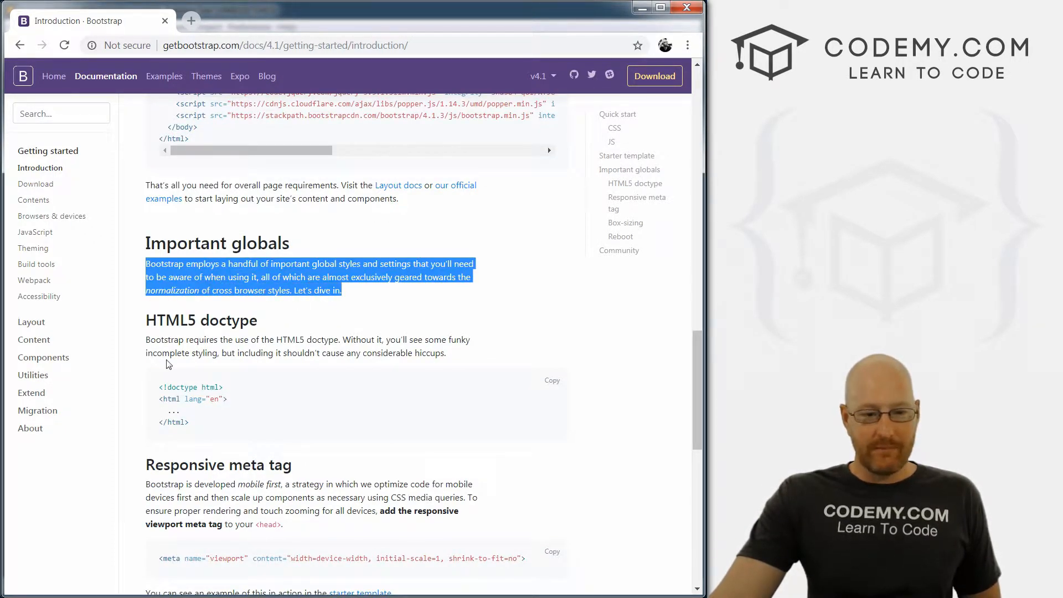
pyautogui.scroll(-3)
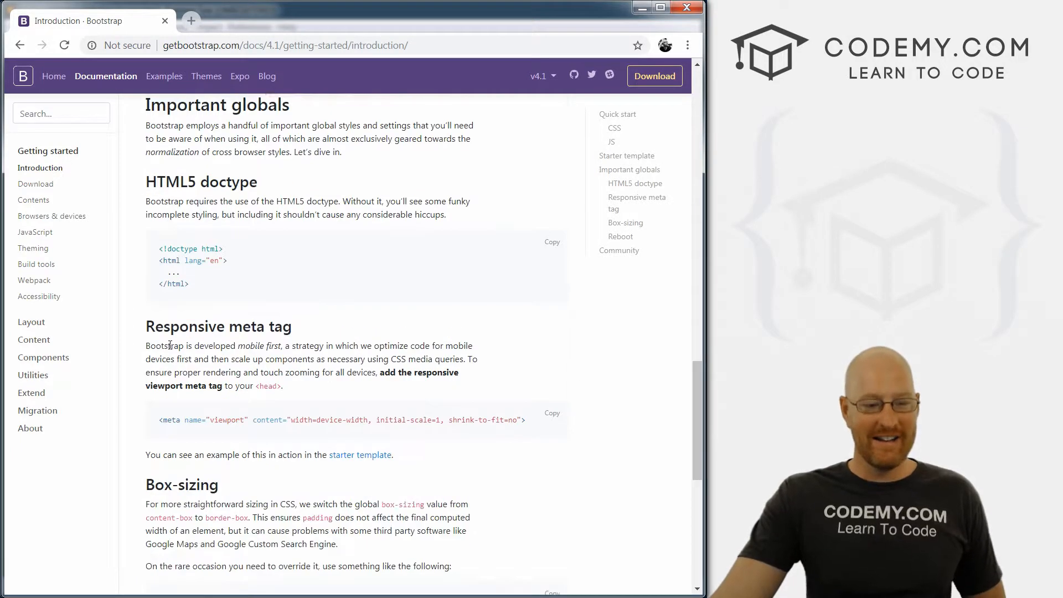
pyautogui.scroll(3)
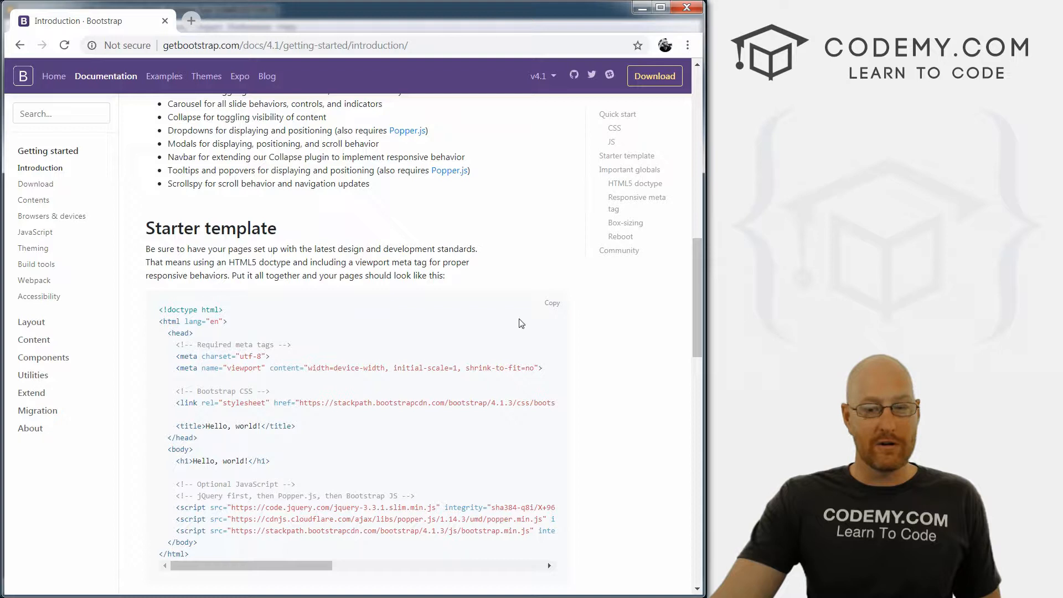
# Copy the Starter template code block to the clipboard.
pyautogui.click(552, 302)
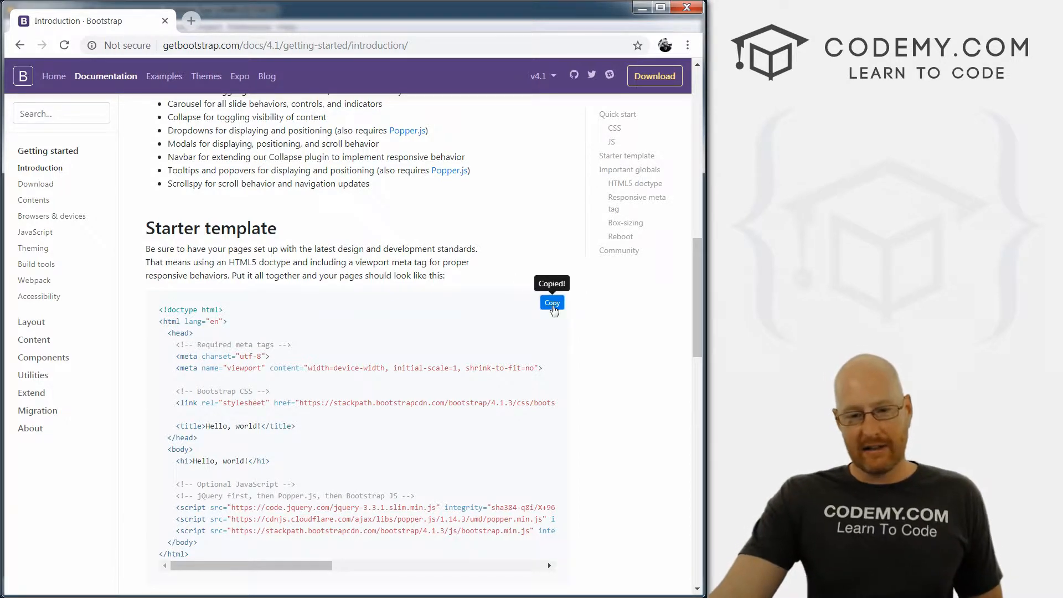
pyautogui.moveTo(513, 346)
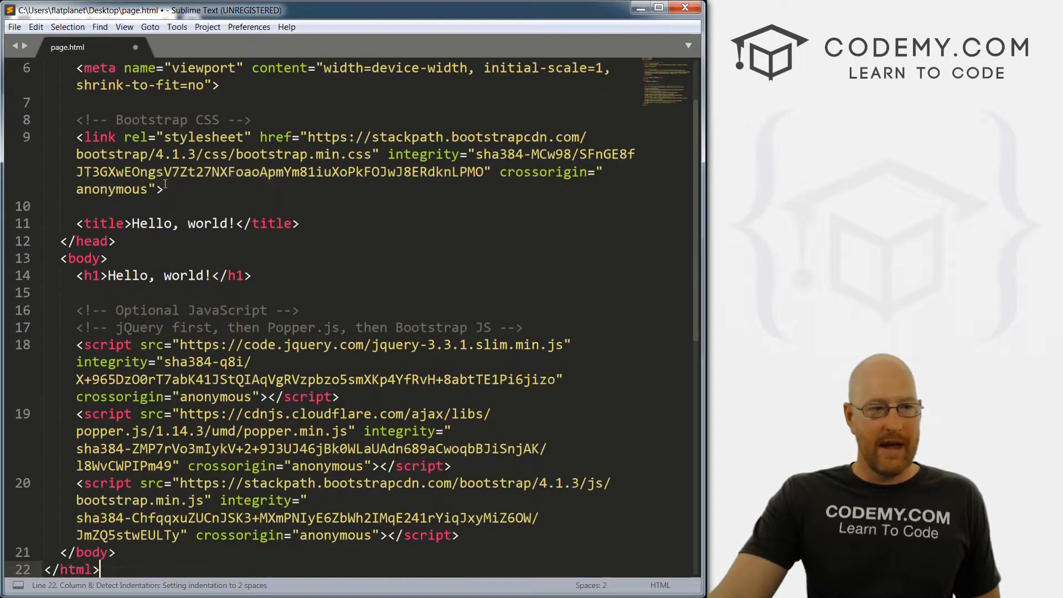
pyautogui.scroll(3)
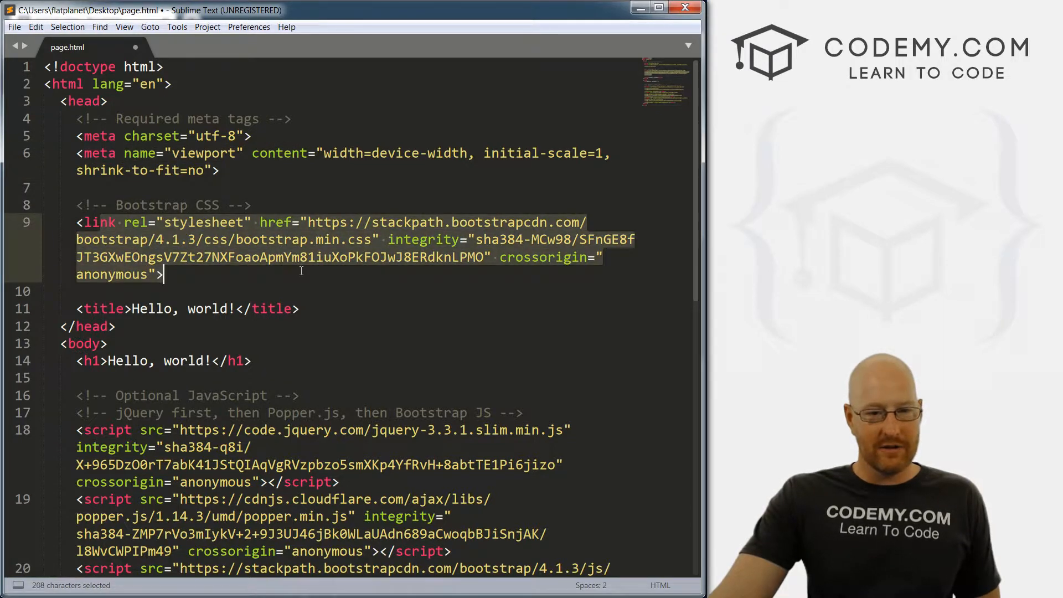
pyautogui.scroll(-3)
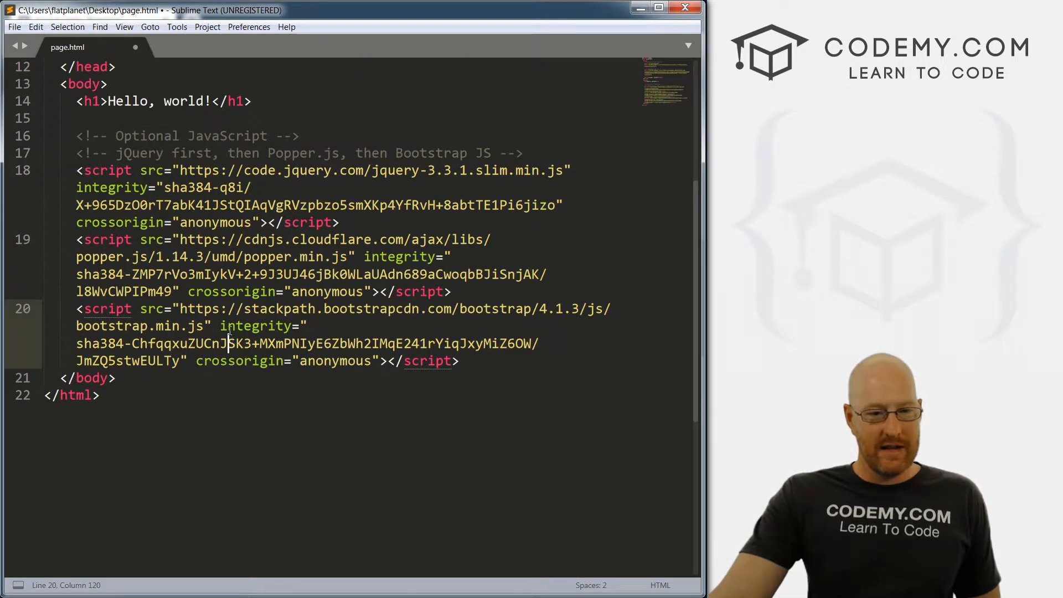
pyautogui.click(107, 274)
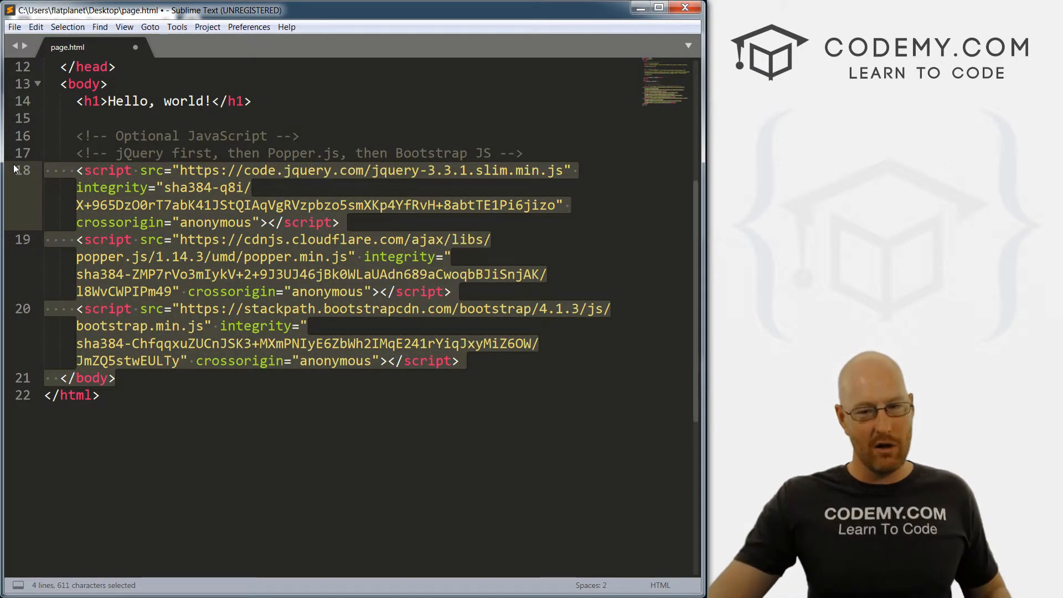
pyautogui.scroll(3)
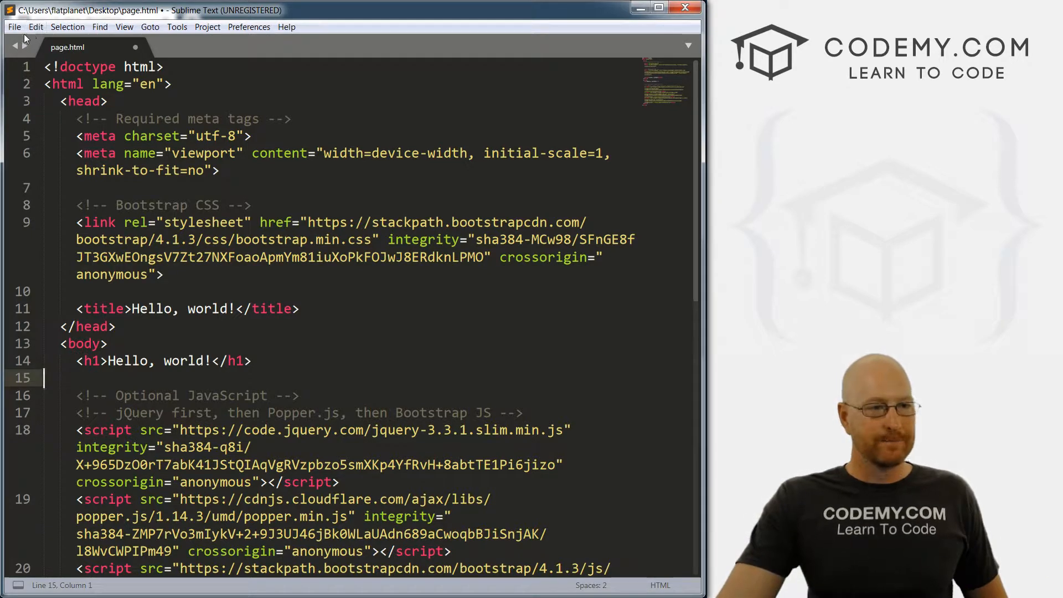
# Start saving page.html and check the file type list in the Save As dialog.
pyautogui.click(13, 27)
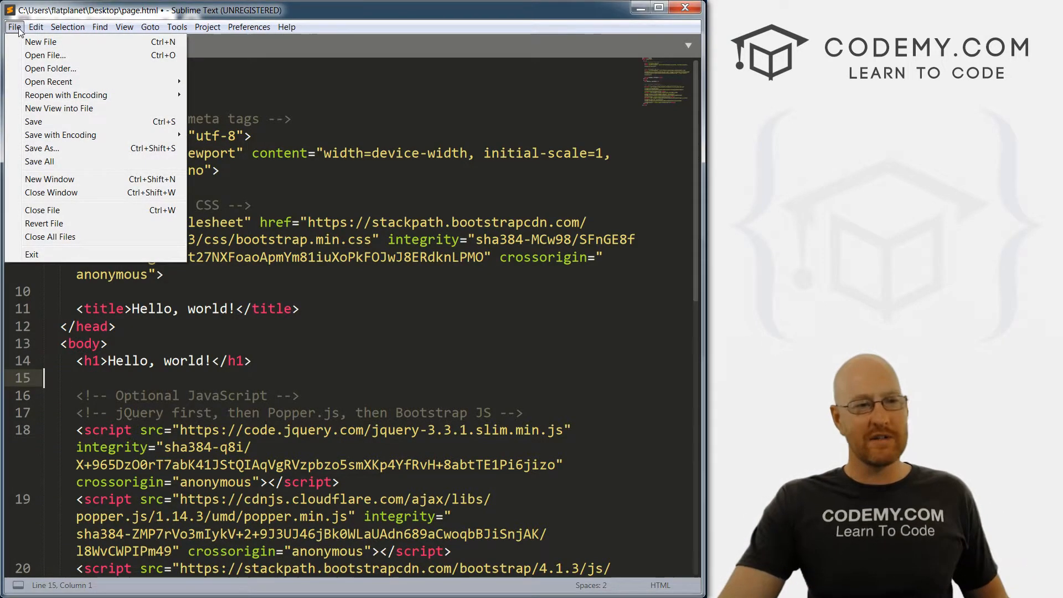
pyautogui.moveTo(33, 122)
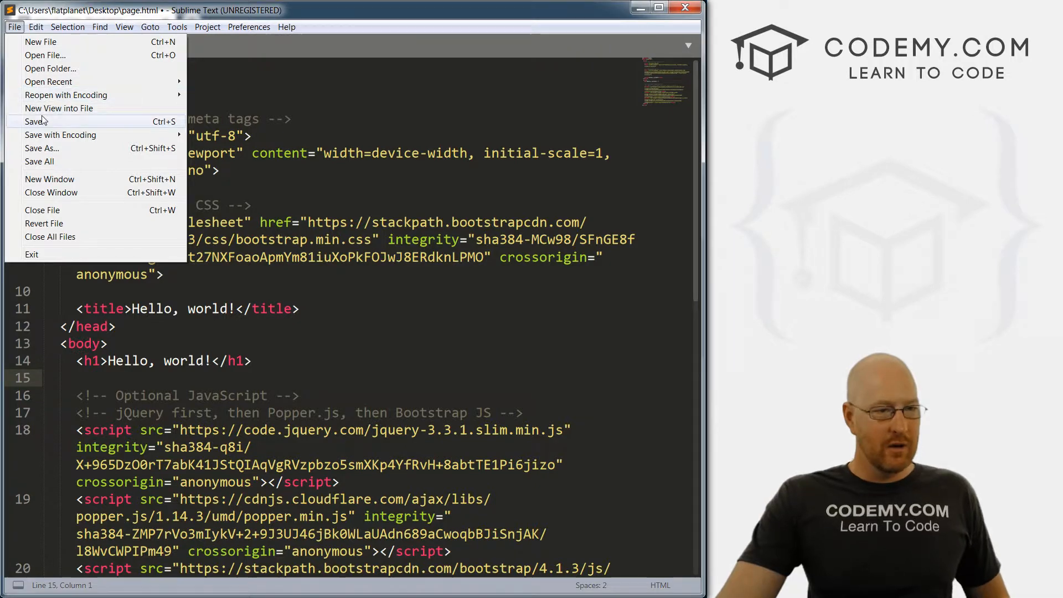
pyautogui.click(41, 147)
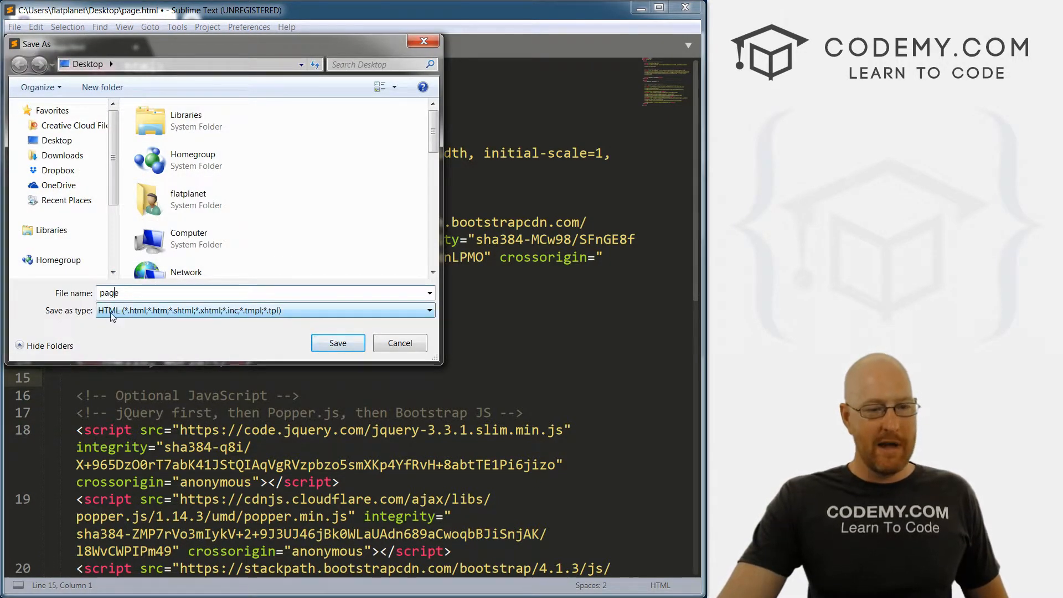
pyautogui.click(428, 310)
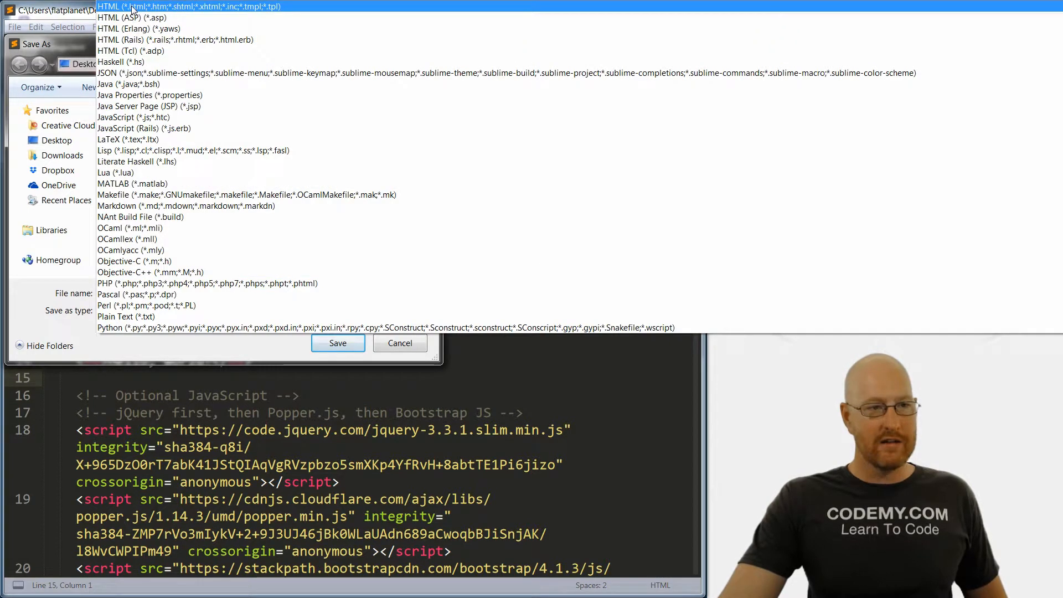
pyautogui.click(131, 50)
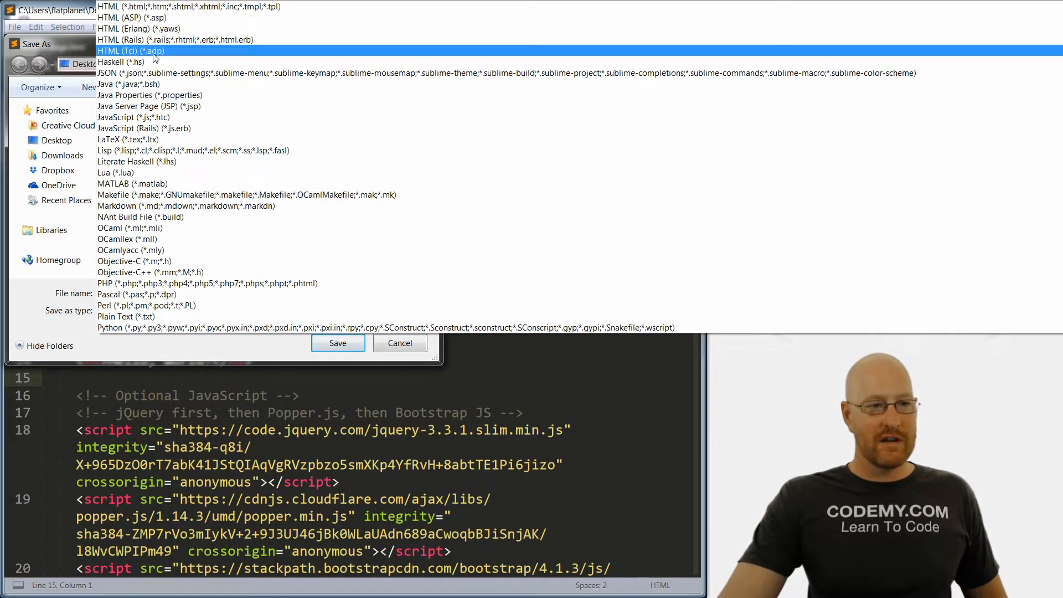
pyautogui.click(189, 6)
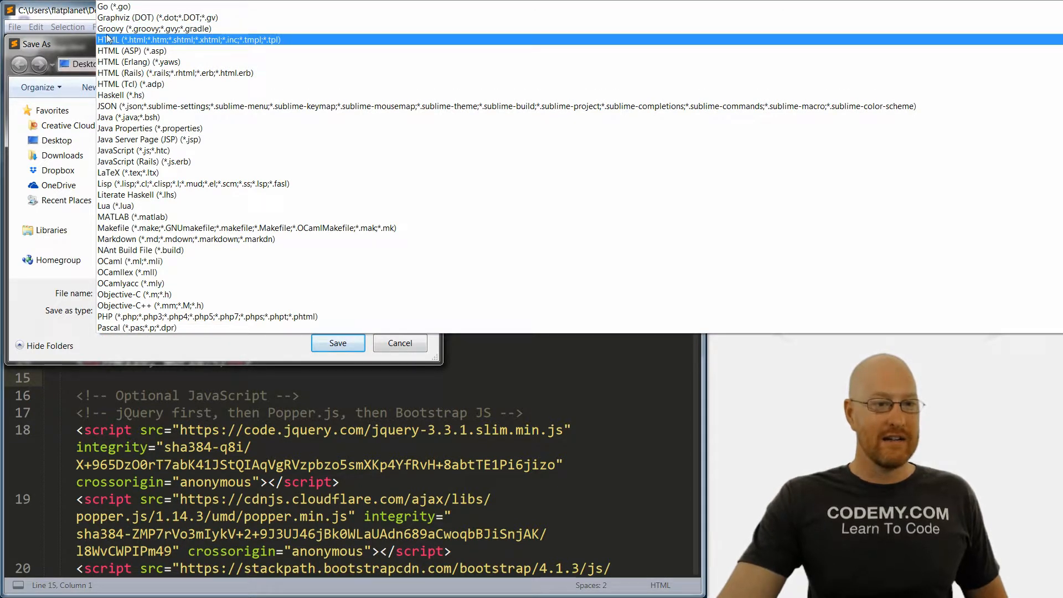
# Keep HTML as the file type and save page.html to the desktop.
pyautogui.click(154, 28)
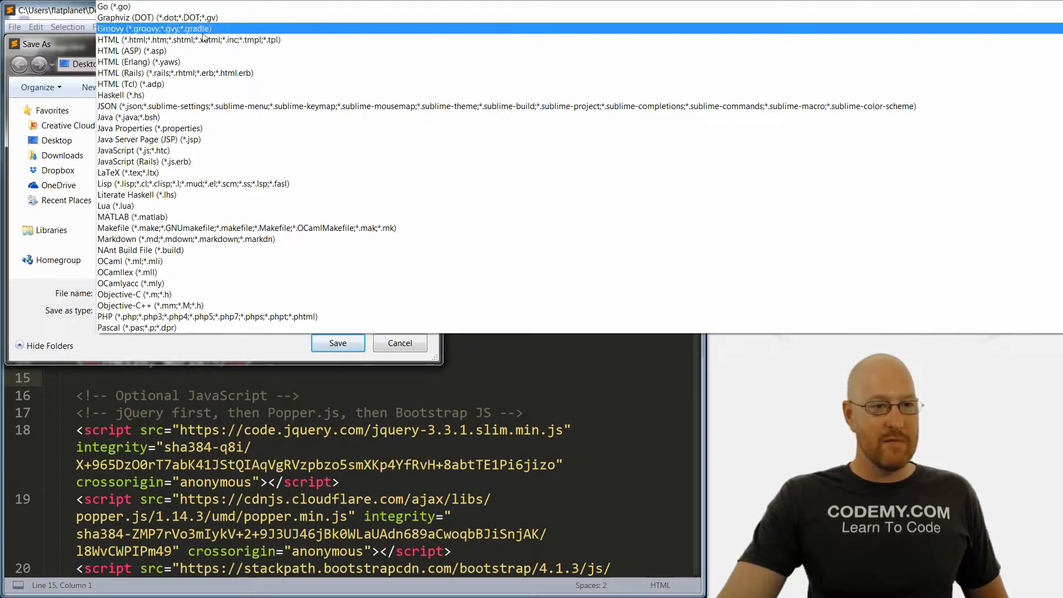
pyautogui.click(188, 40)
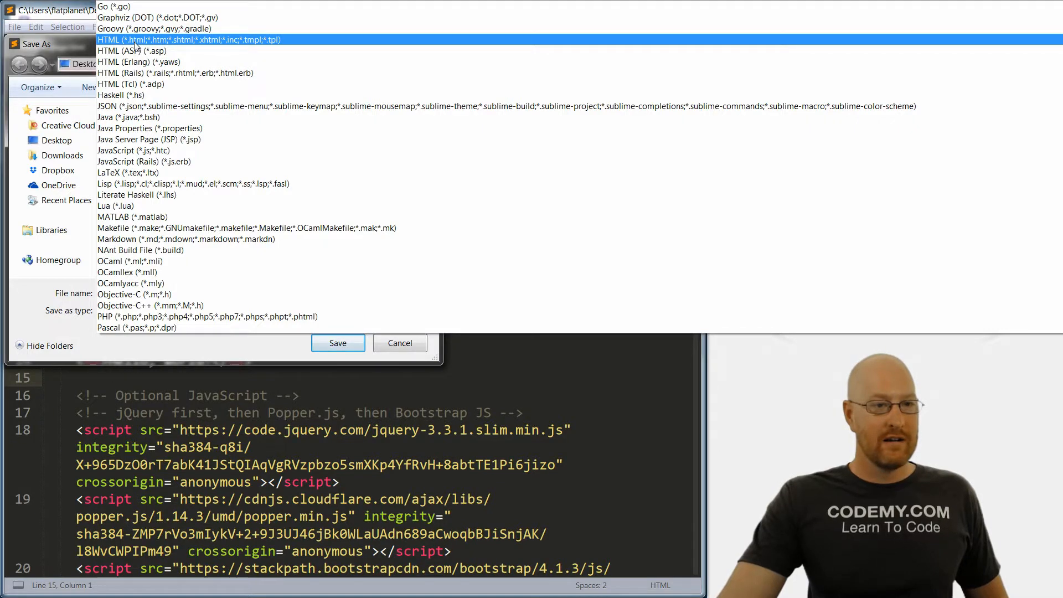
pyautogui.click(188, 40)
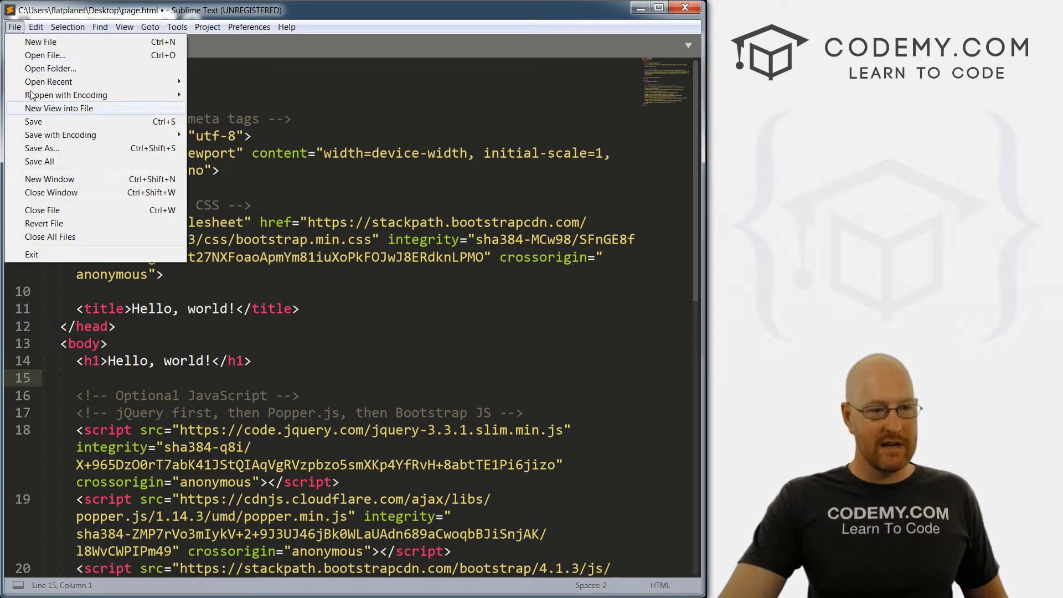
pyautogui.click(33, 122)
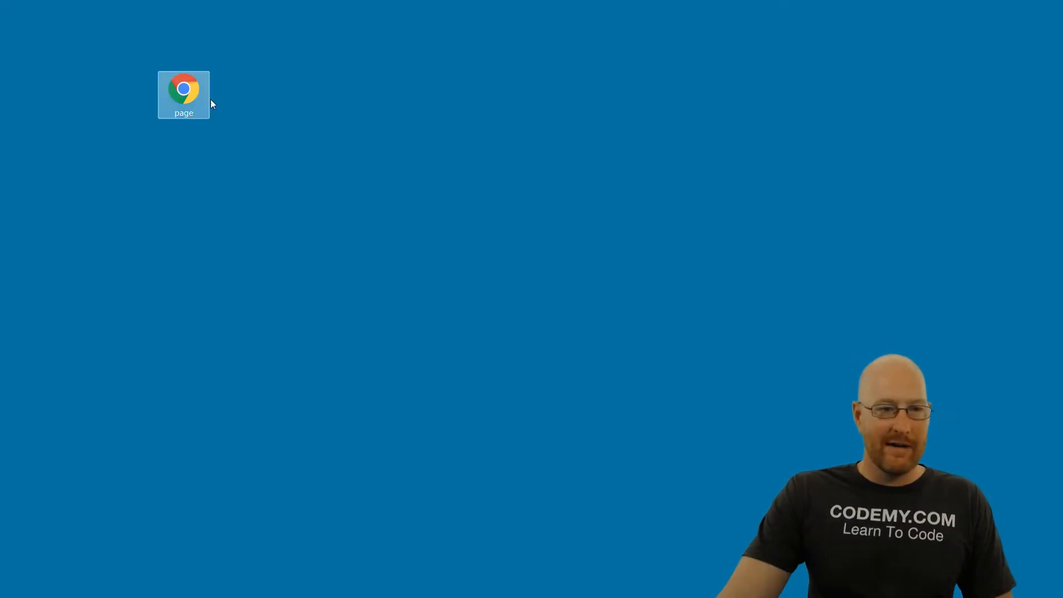
pyautogui.moveTo(183, 89)
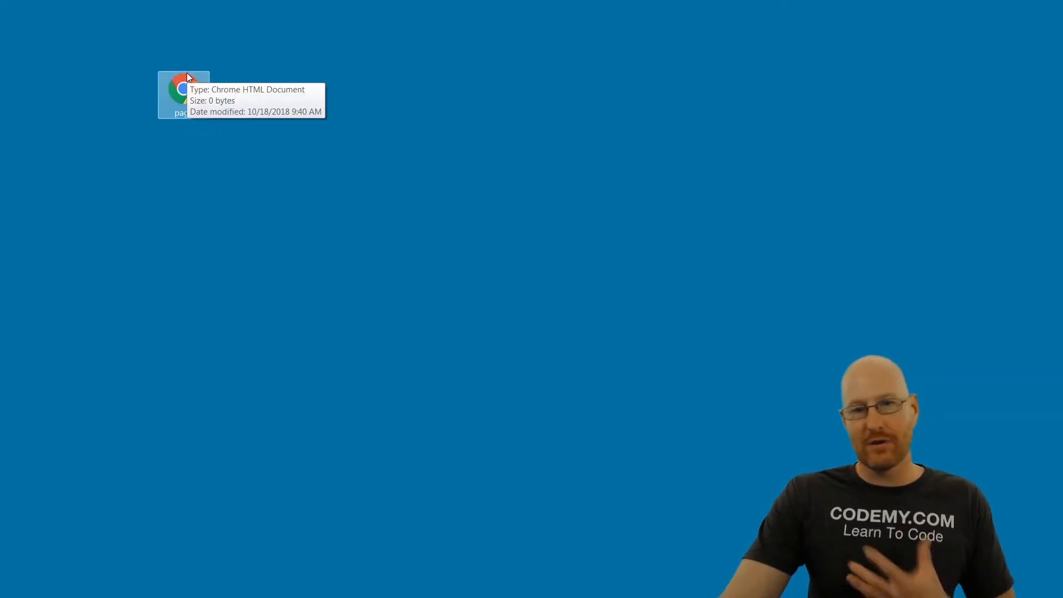
pyautogui.moveTo(217, 108)
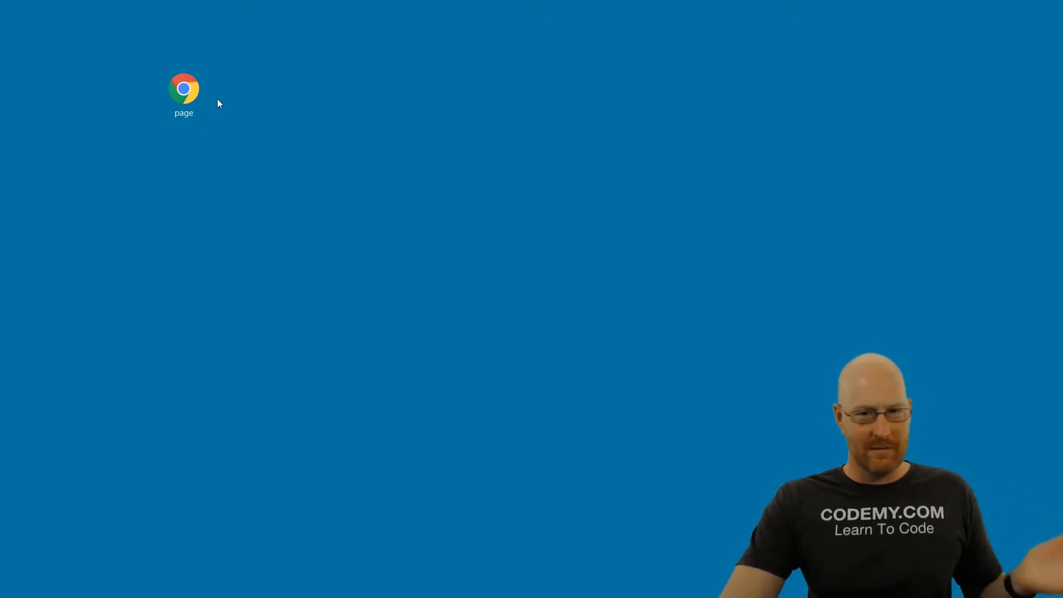
pyautogui.moveTo(184, 92)
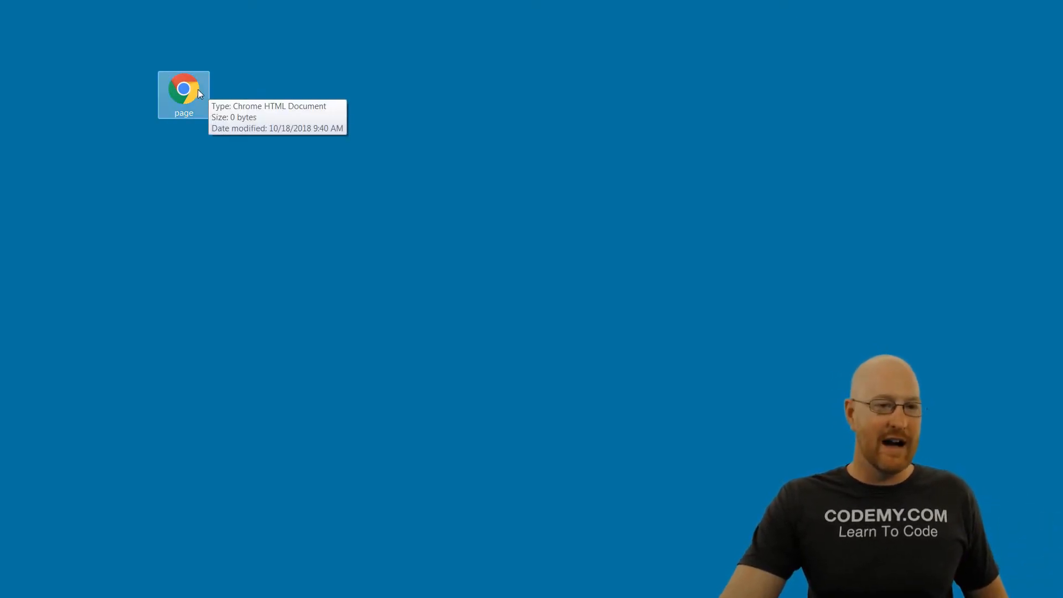
# Open page.html from the desktop in Chrome, view its source, and close the source tab.
pyautogui.doubleClick(182, 93)
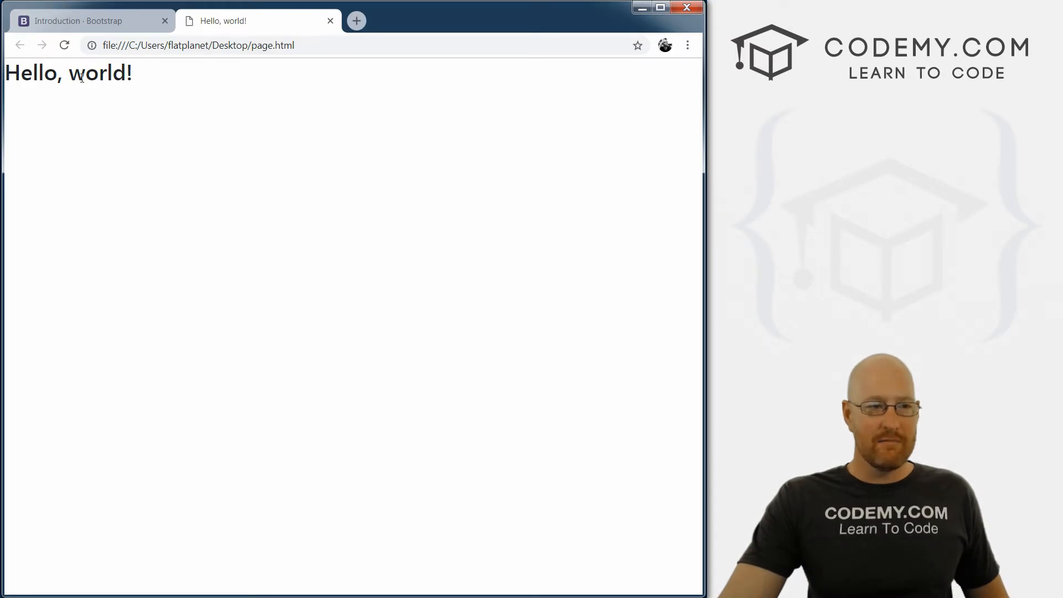
pyautogui.rightClick(67, 73)
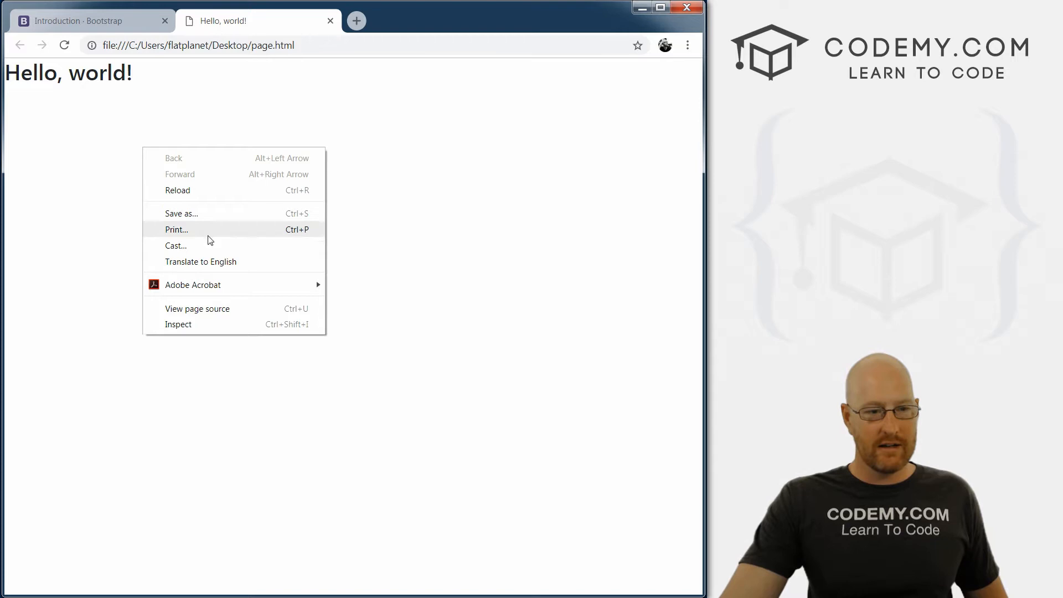
pyautogui.click(197, 309)
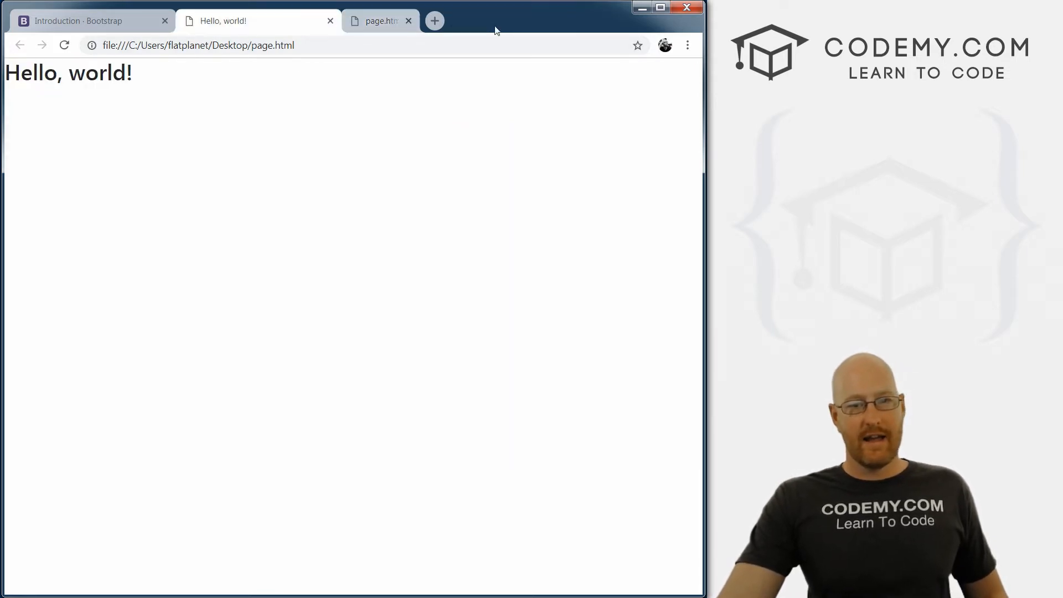
pyautogui.click(409, 20)
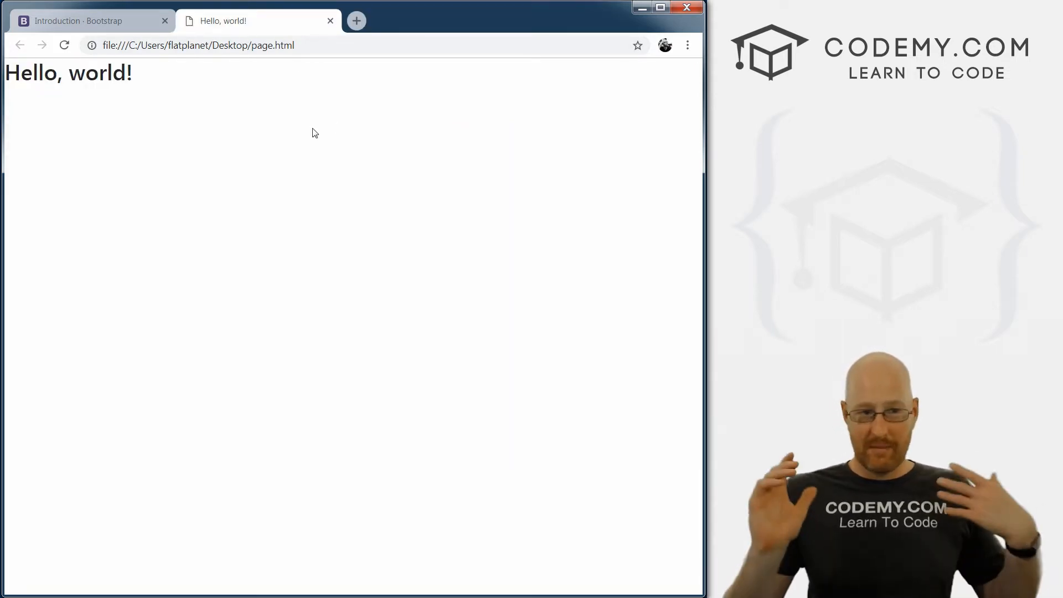